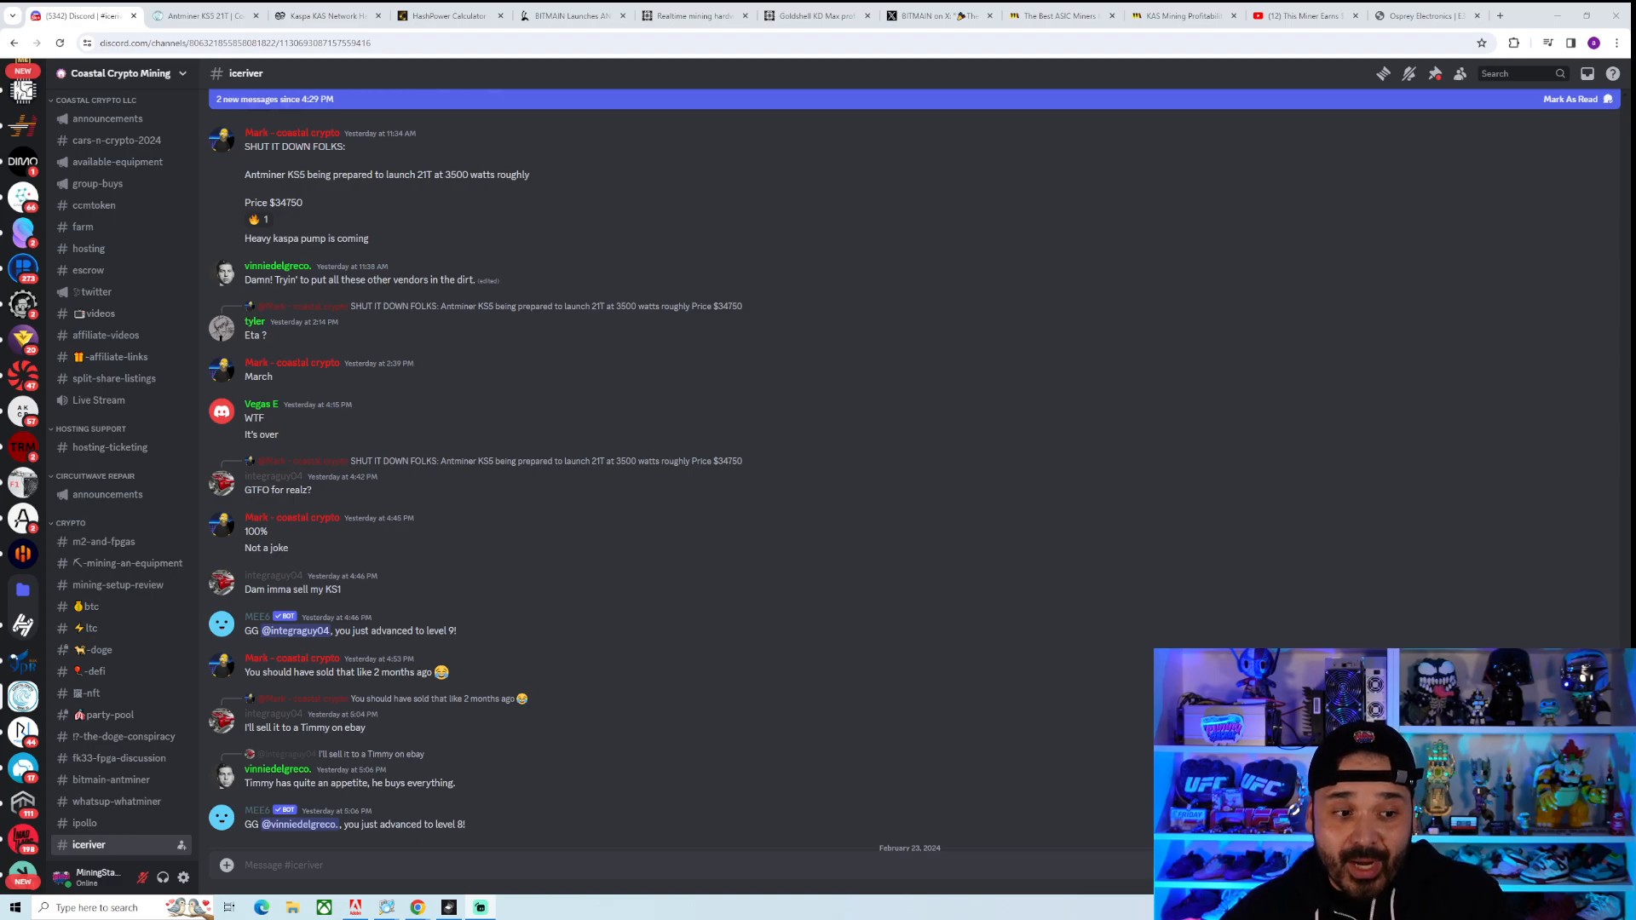
# Step: Bring up the Antminer KS5 21T store listing showing price and 21T at 4000 W
pyautogui.click(204, 14)
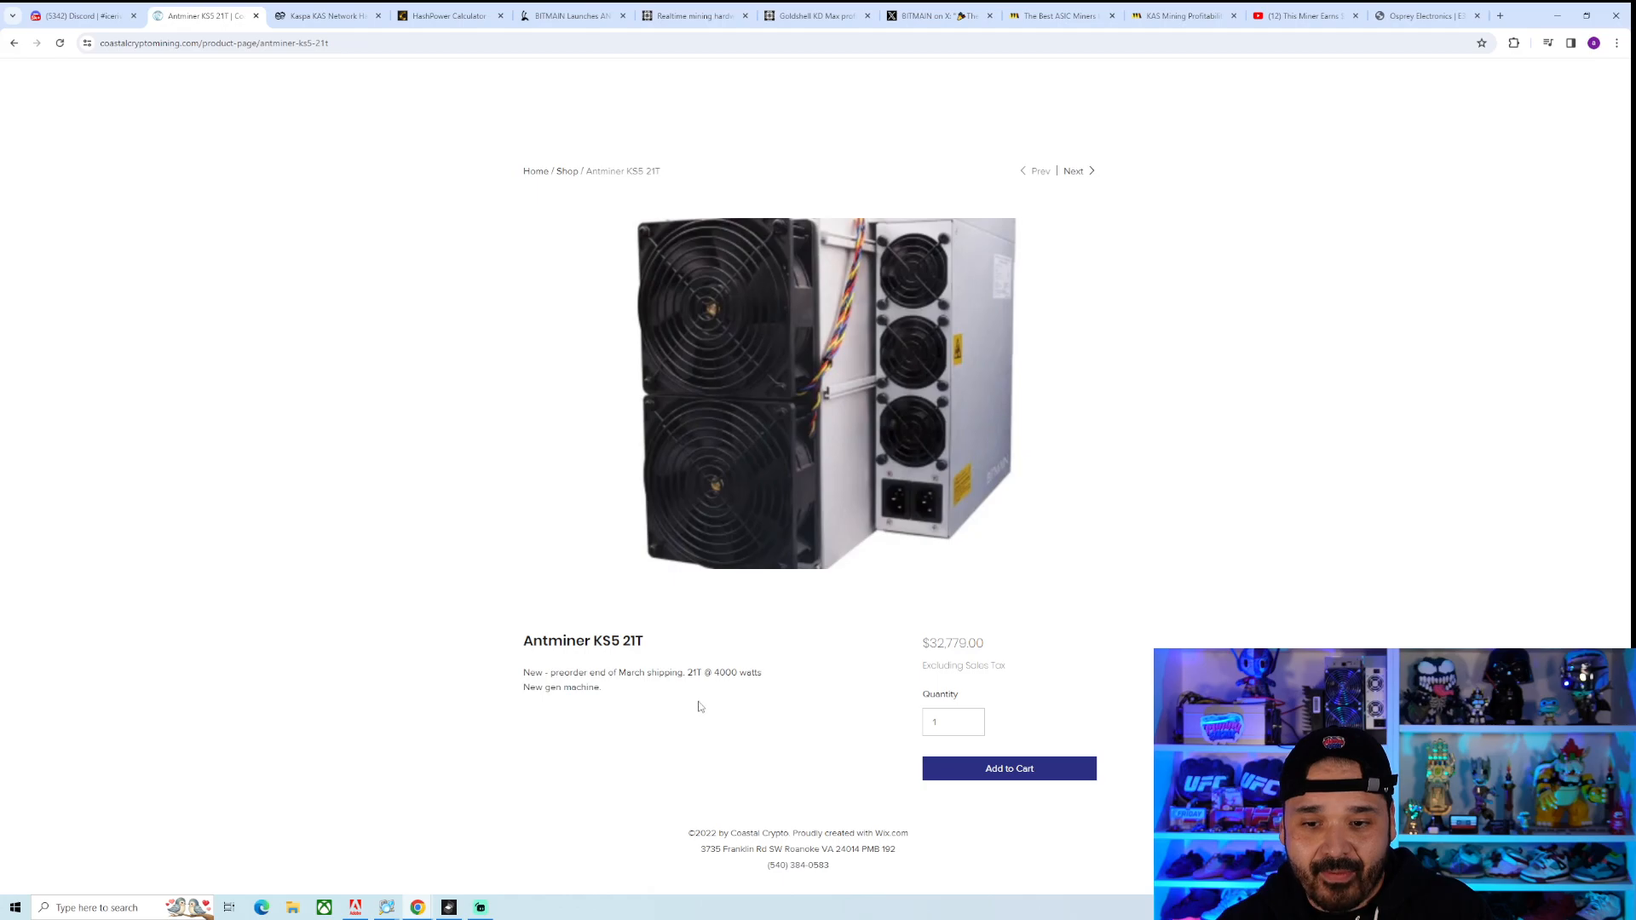
pyautogui.moveTo(738, 689)
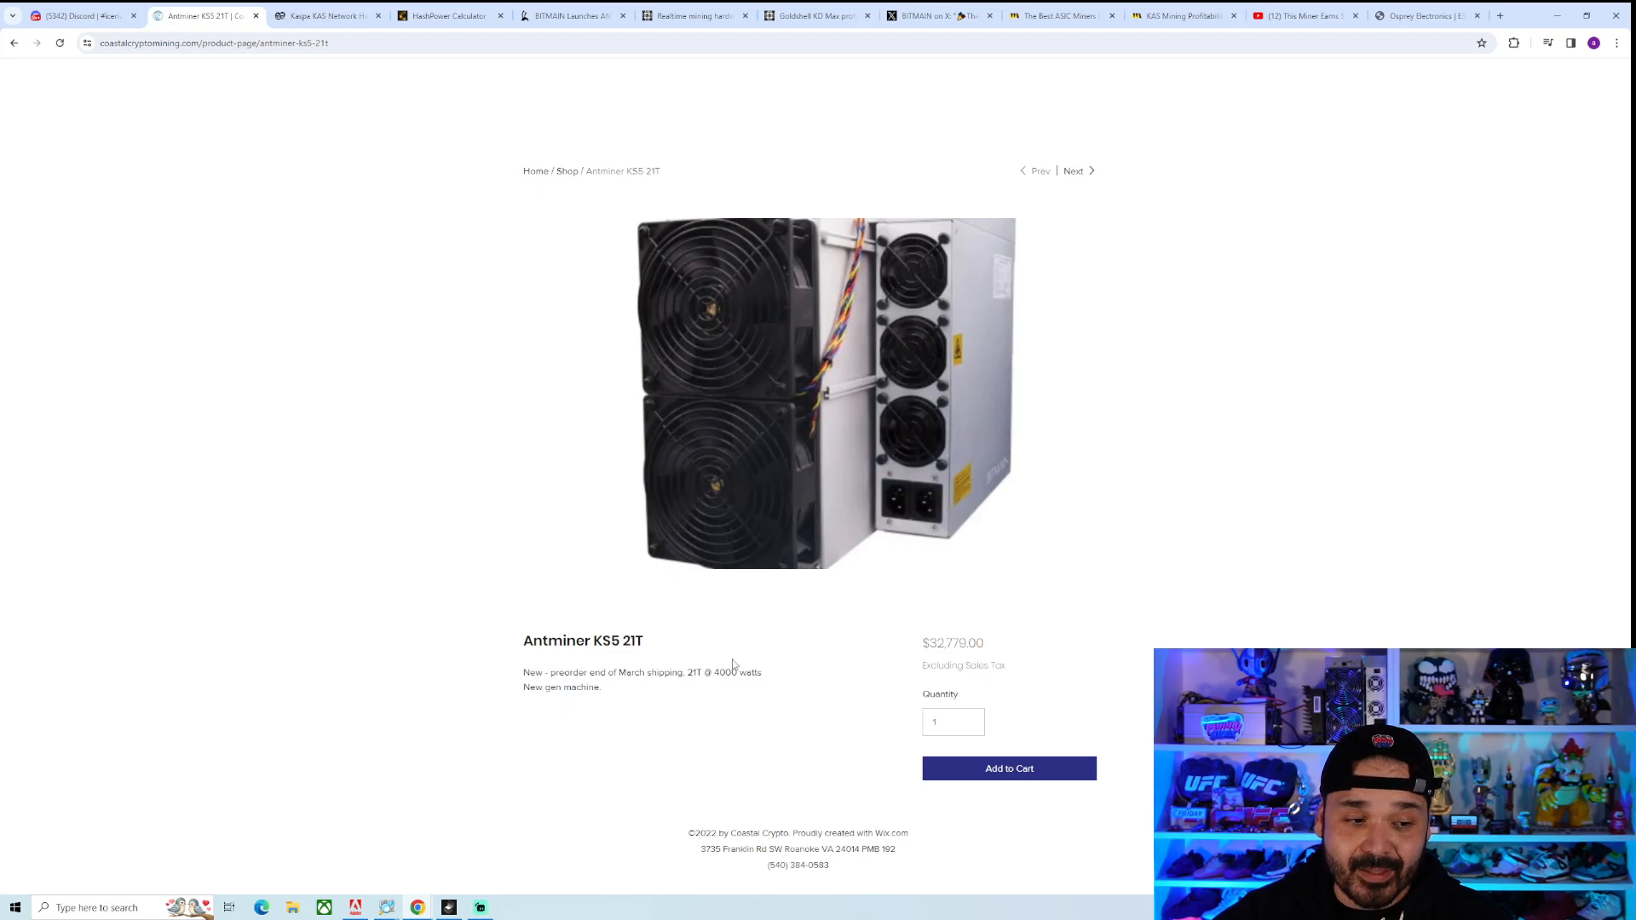
pyautogui.moveTo(740, 668)
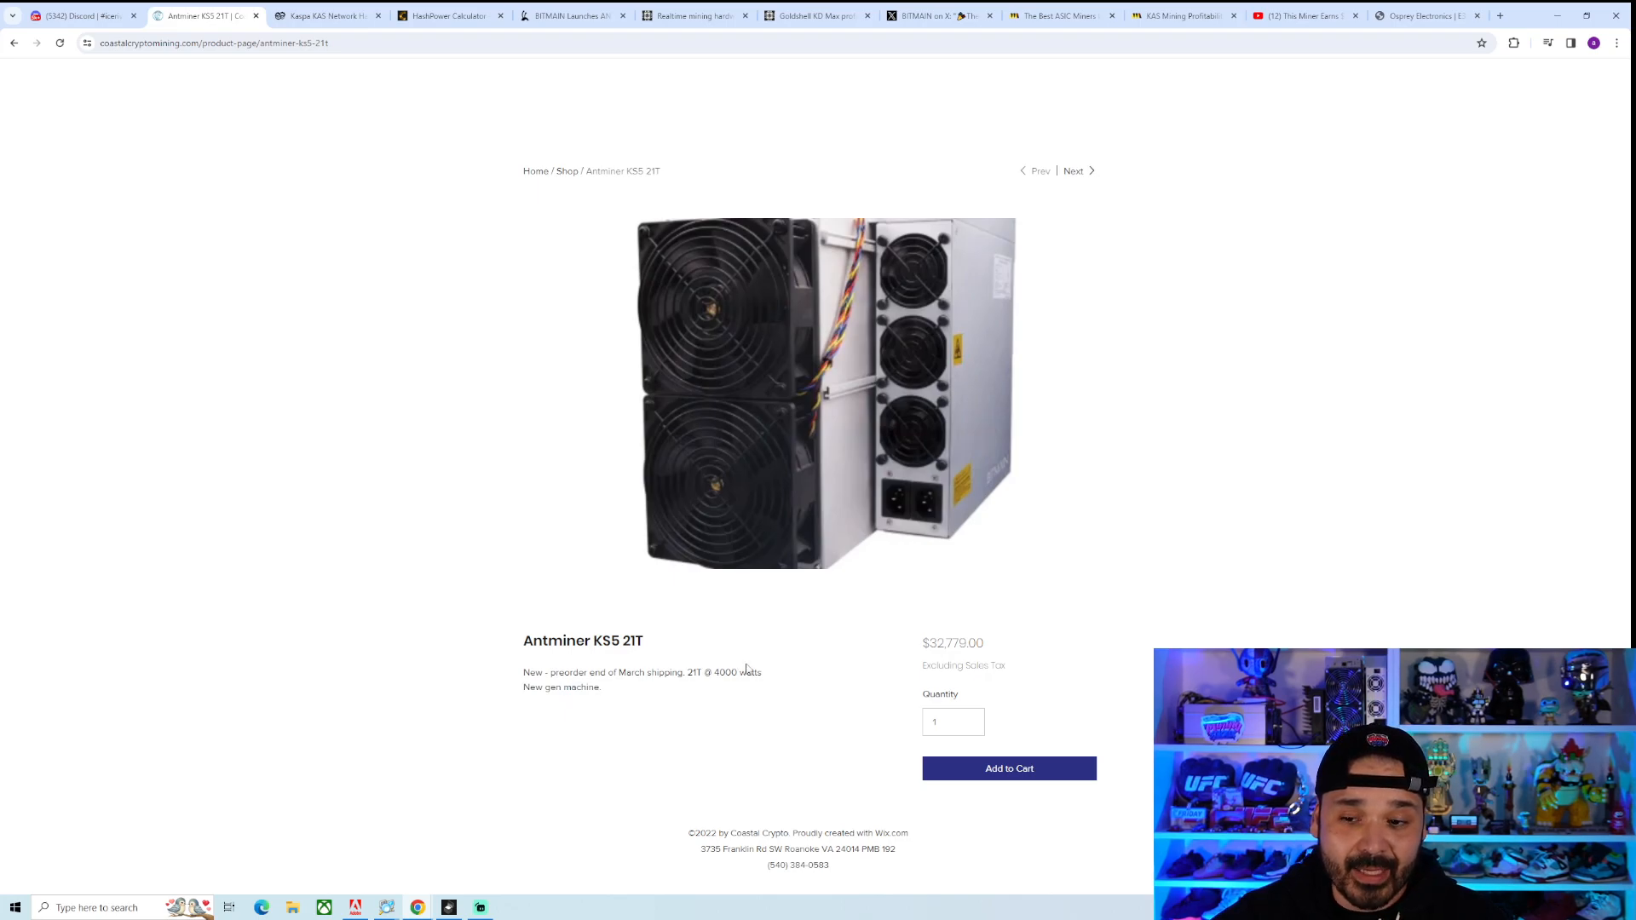
pyautogui.moveTo(1033, 649)
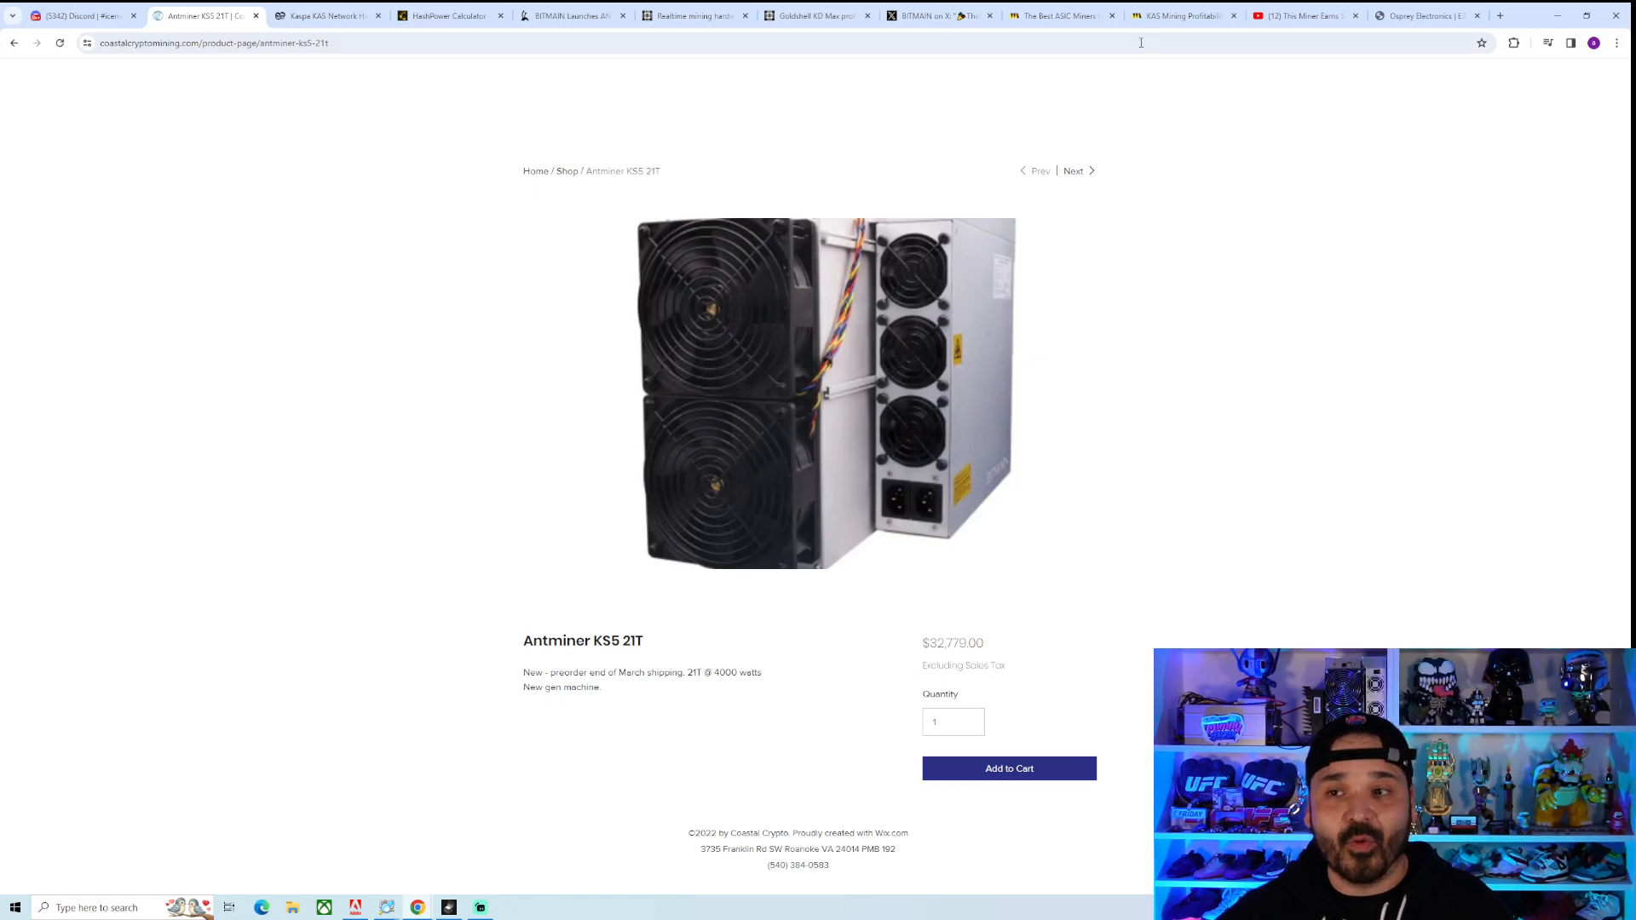
# Step: View KAS calculator results for 21000 GH/s, 4000 W, $34000: 153-day payback, $224.41/day
pyautogui.click(1179, 15)
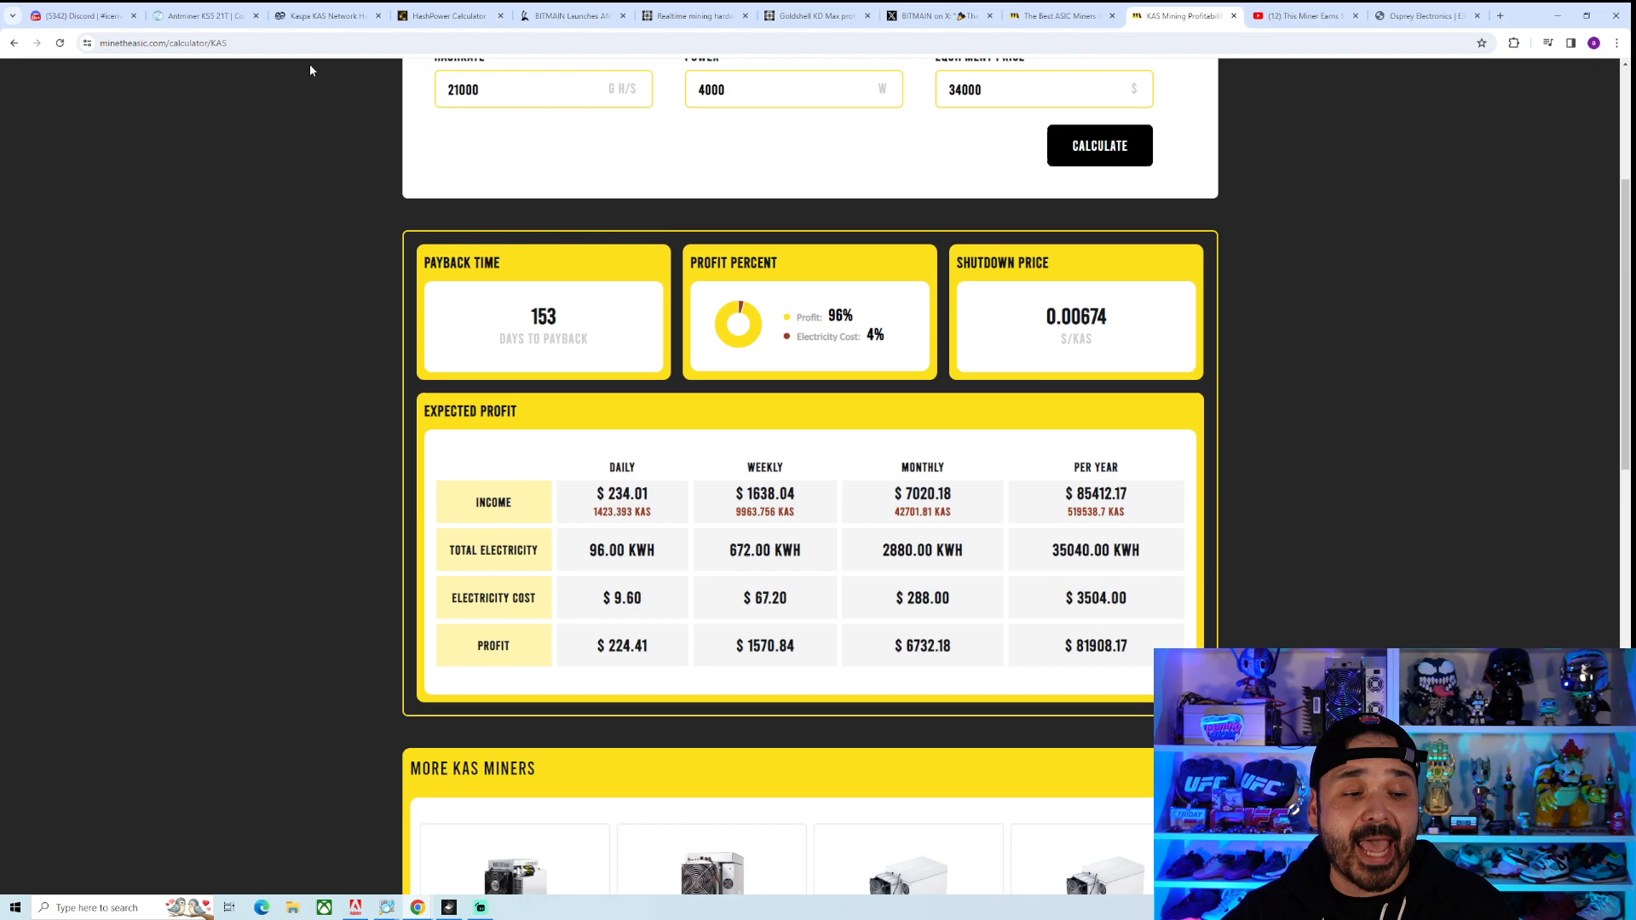
# Step: Check Kaspa network hashrate at 160.60 PH/s, then convert 21000 TH/s to 21 PH/s
pyautogui.click(324, 14)
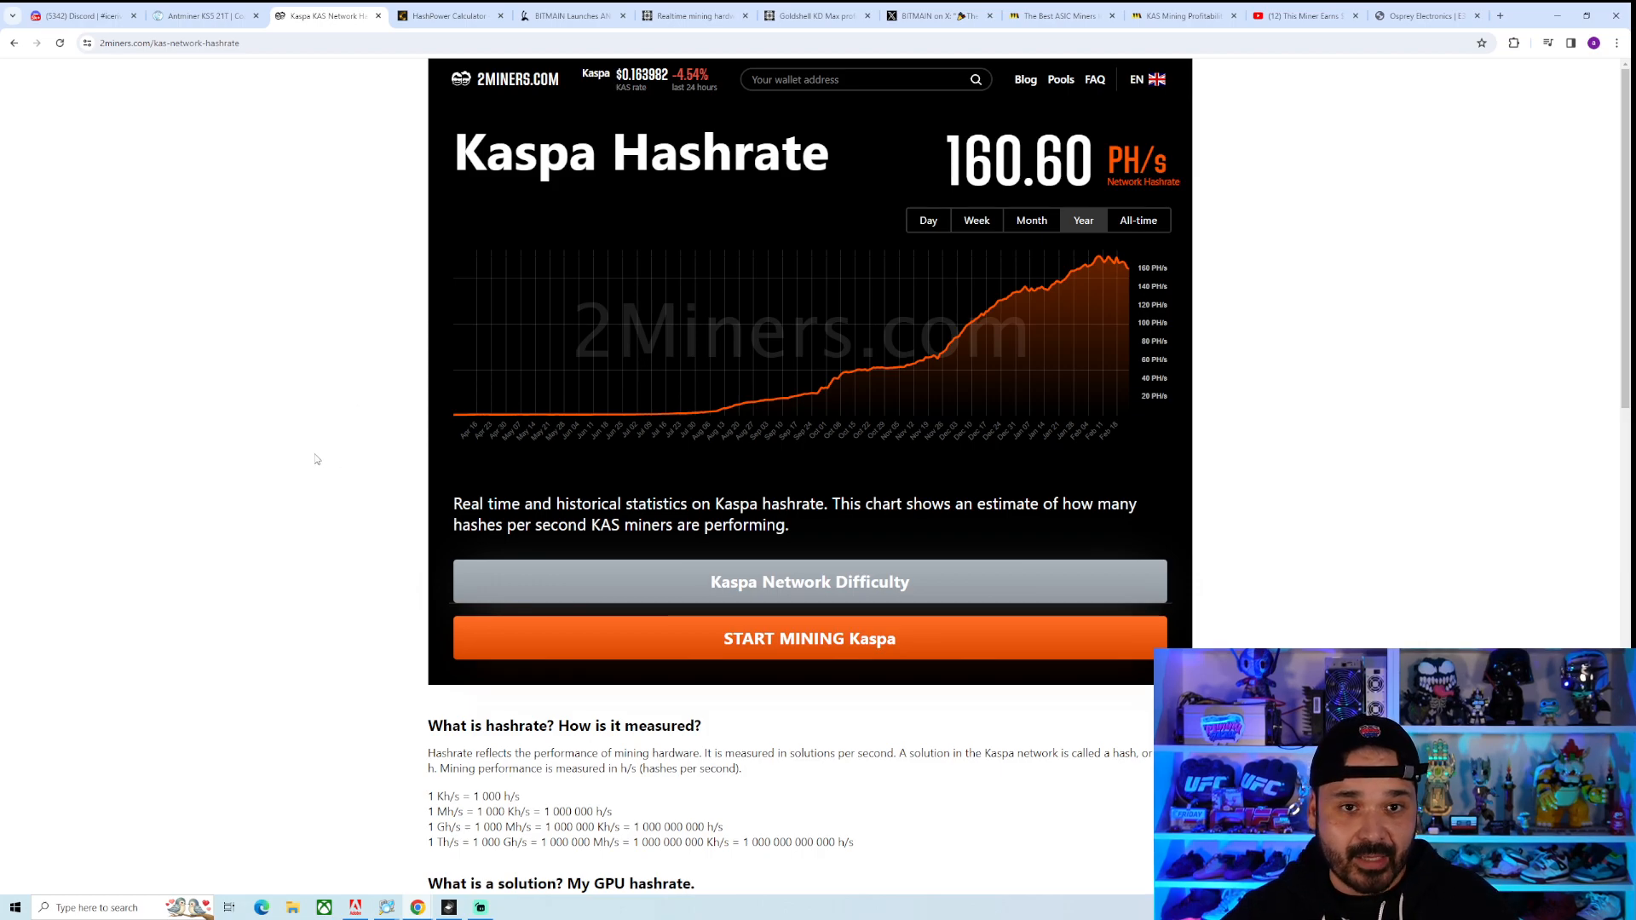
pyautogui.click(449, 14)
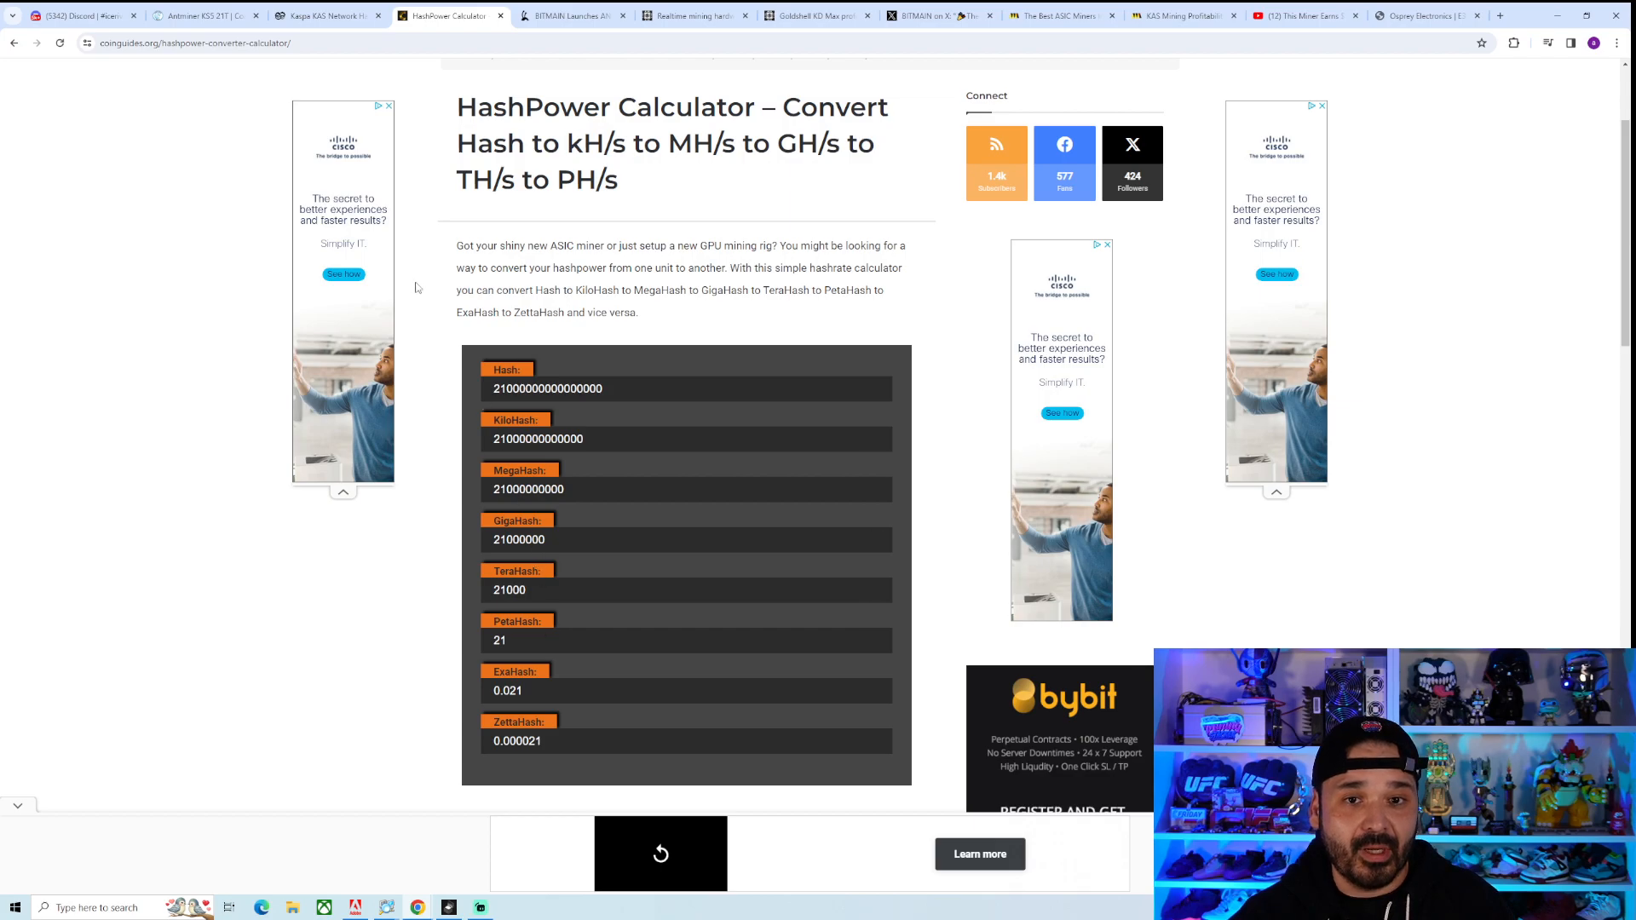
# Step: Return from the hash converter to the Antminer KS5 21T listing at 4000 watts
pyautogui.click(326, 15)
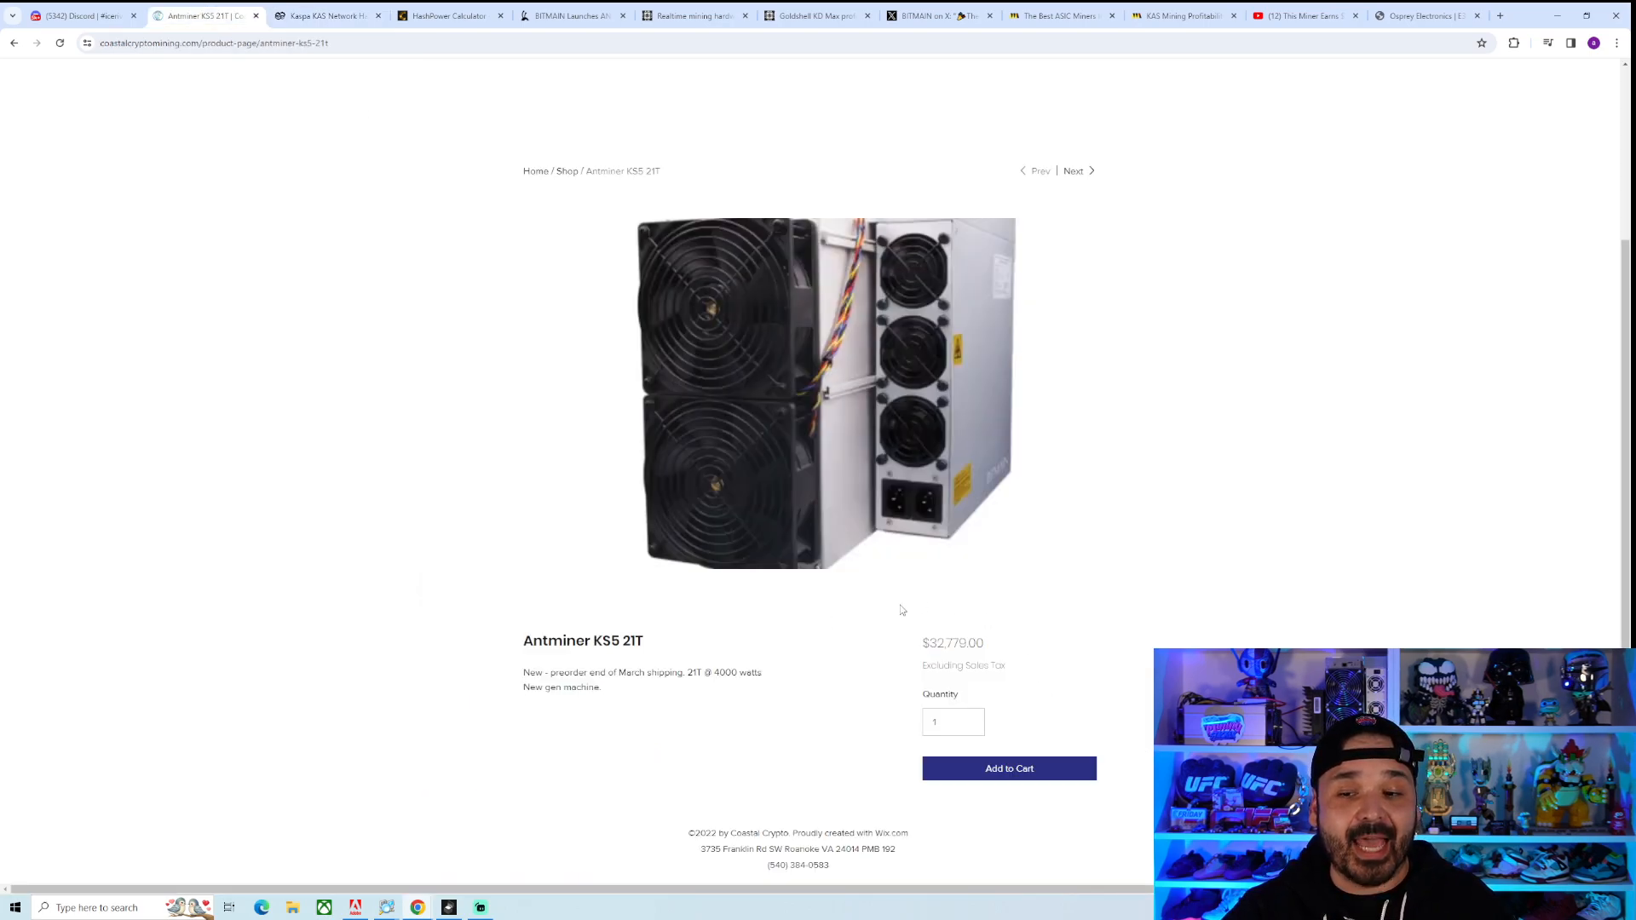
pyautogui.moveTo(949, 574)
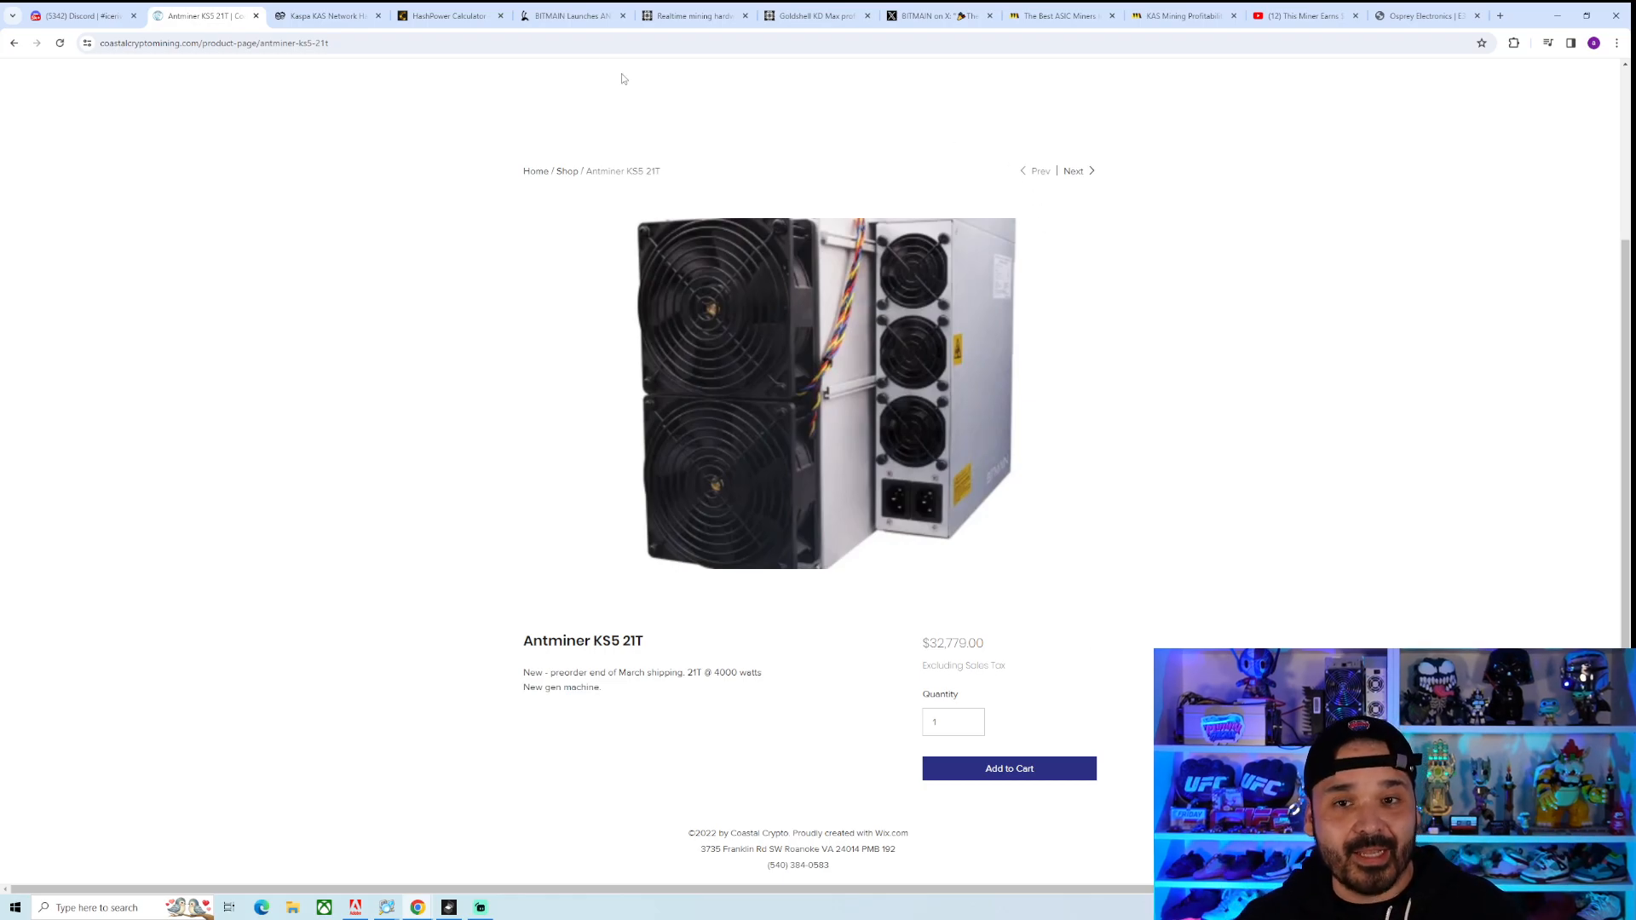
# Step: Pass the Bitmain KA3 article and bring up the archived ASIC Miner Value profitability table
pyautogui.click(568, 14)
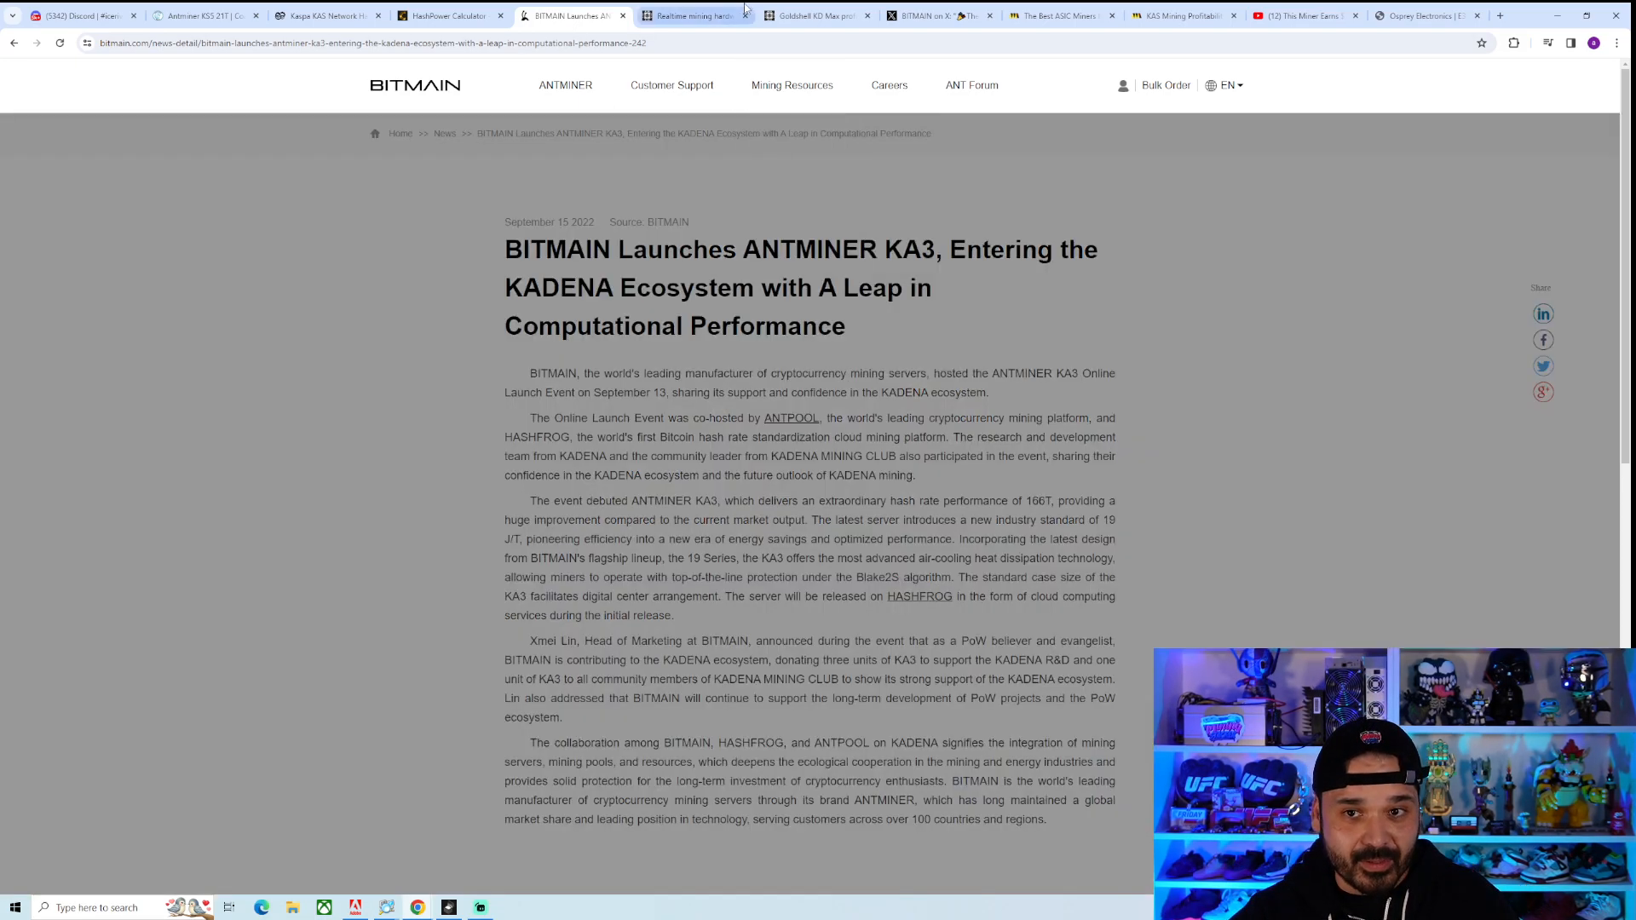
pyautogui.click(689, 15)
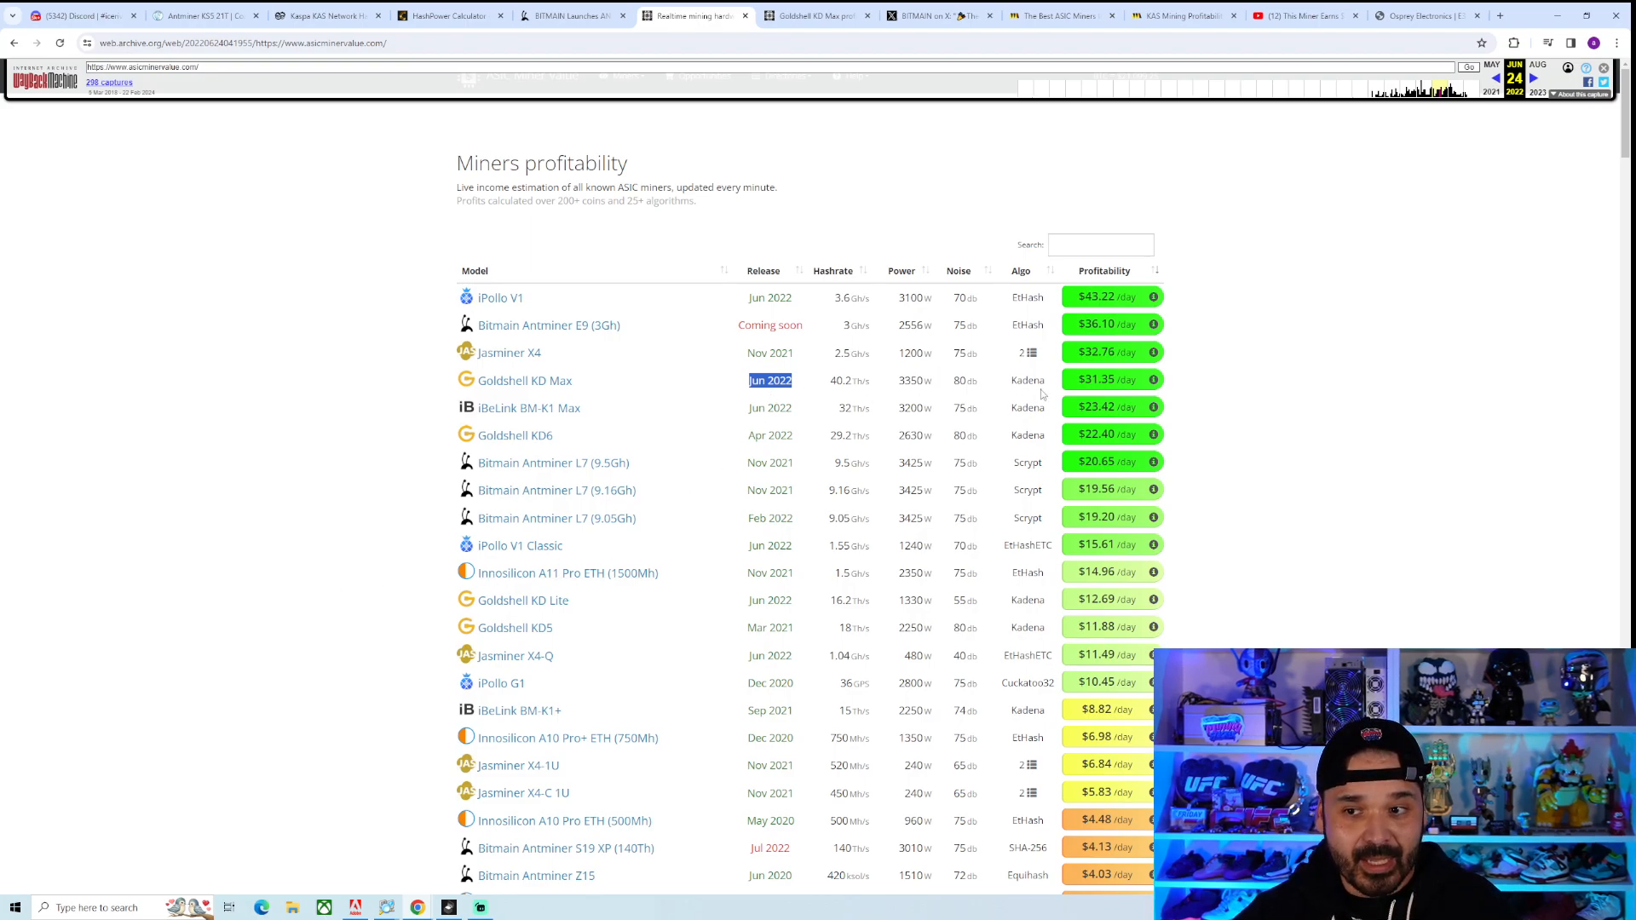
pyautogui.moveTo(850, 395)
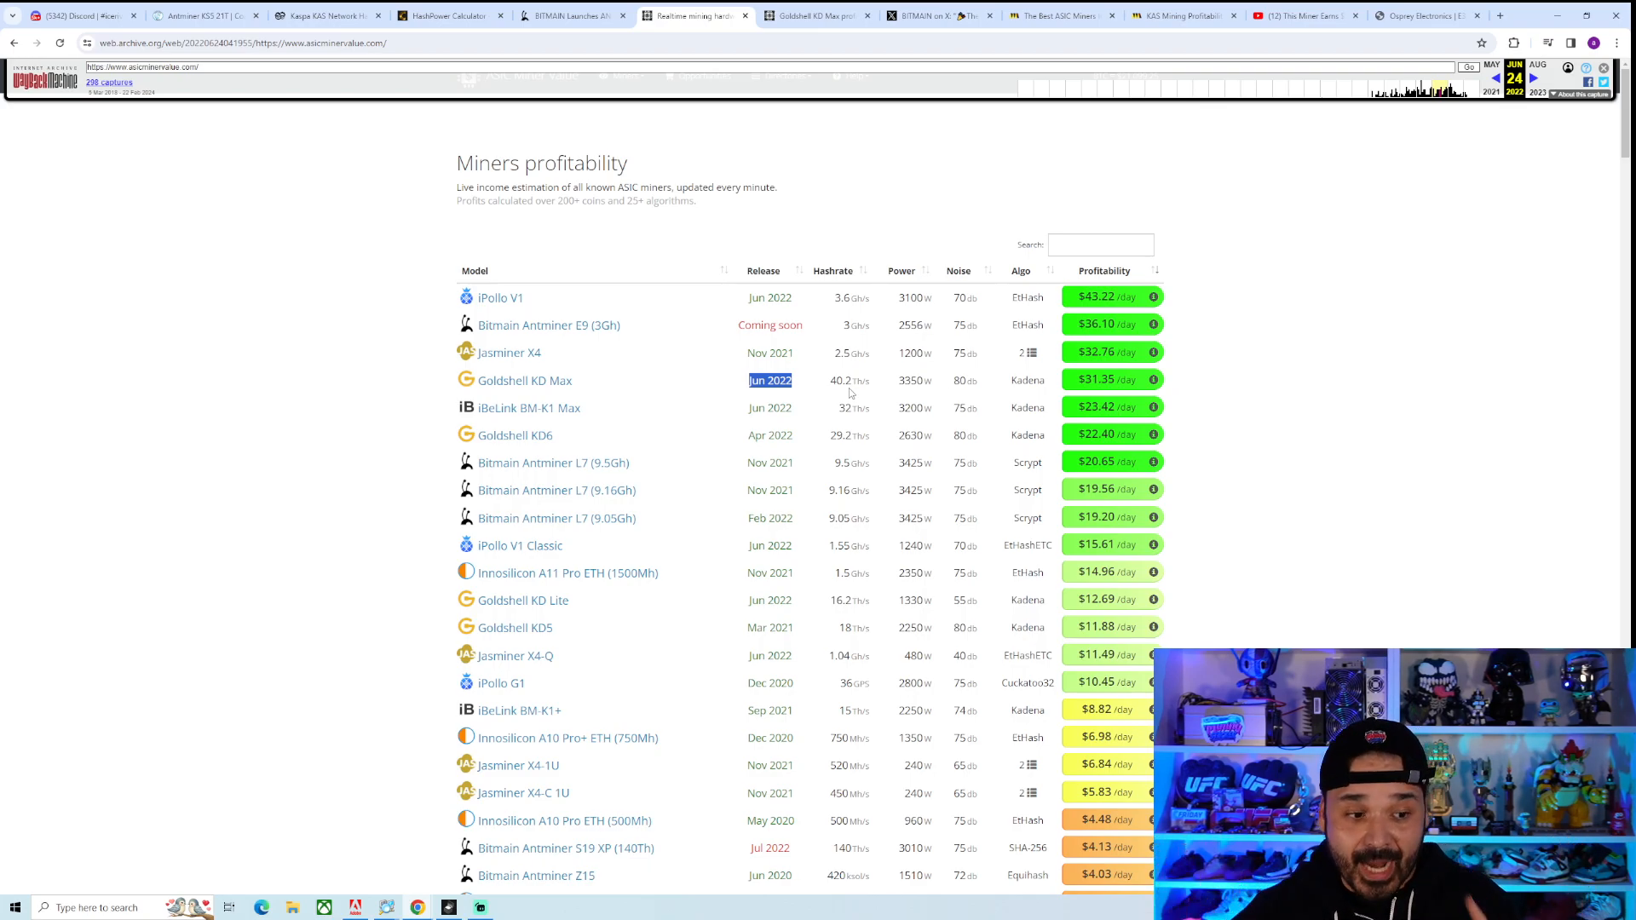
# Step: Review archived Goldshell KD Max vendor prices ($21,800–$31,500), then return to the KS5 listing
pyautogui.click(524, 380)
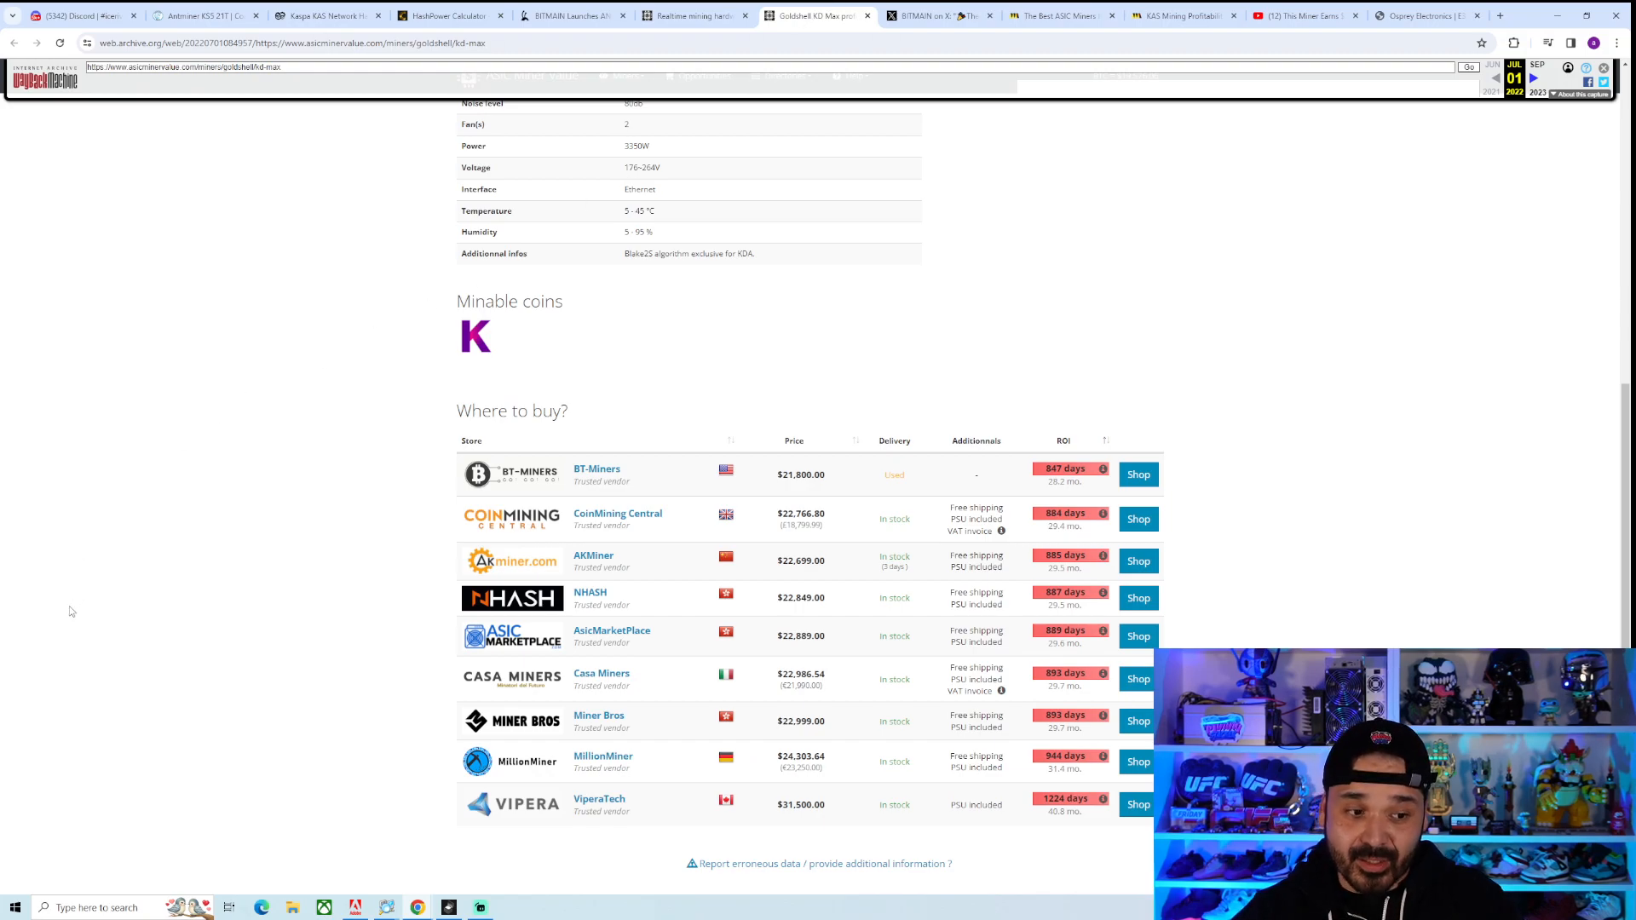
pyautogui.moveTo(644, 749)
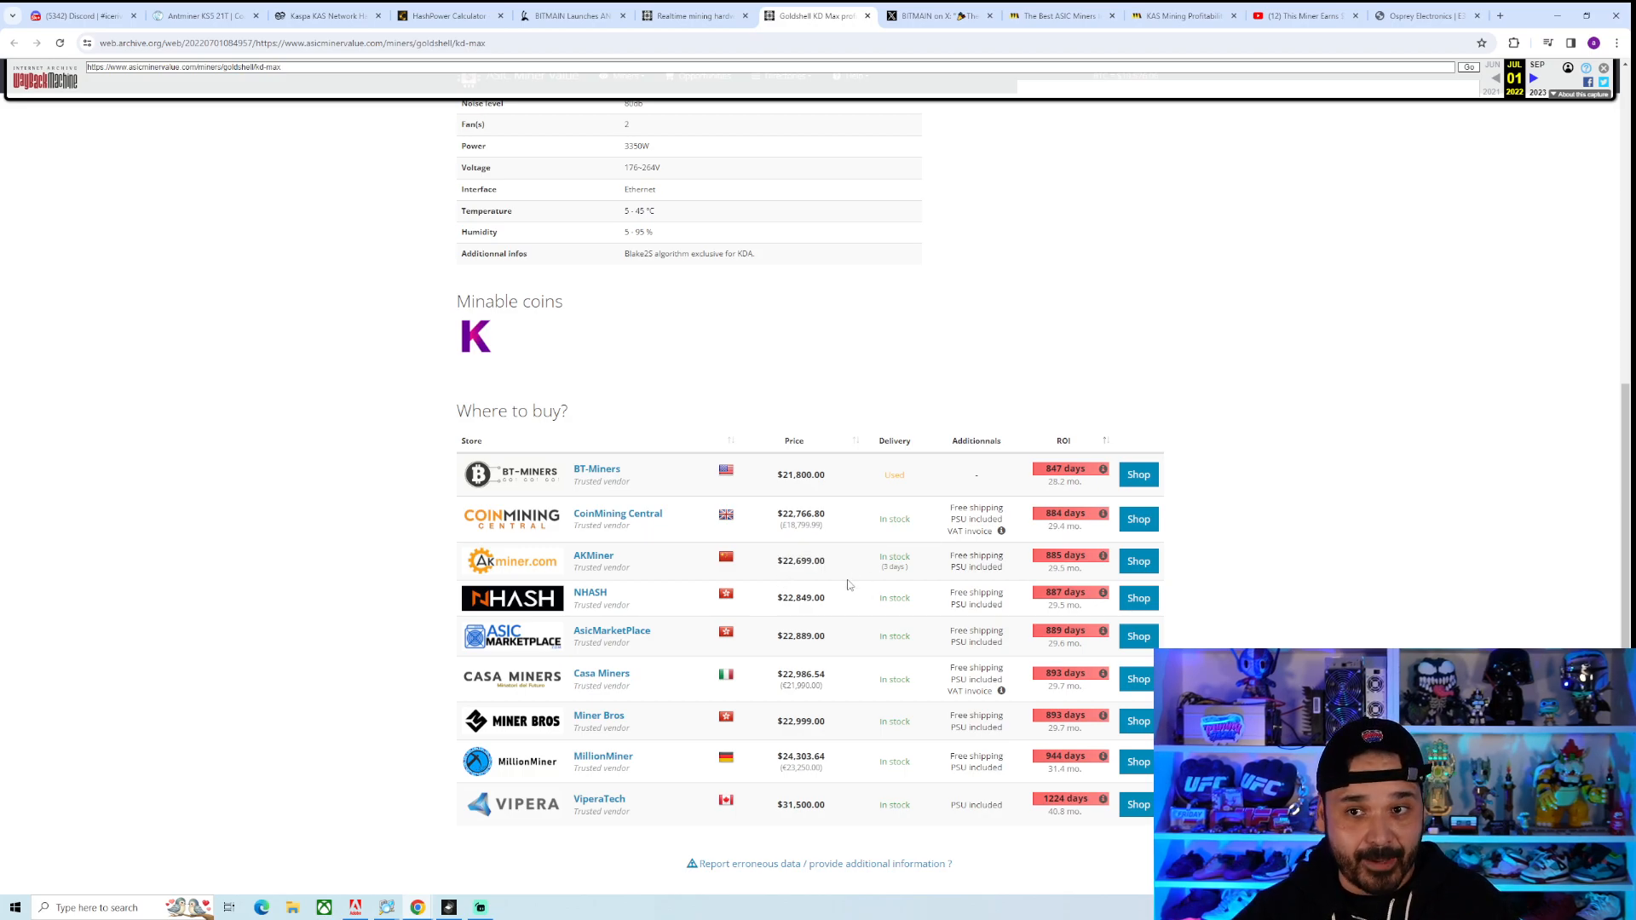
pyautogui.click(936, 14)
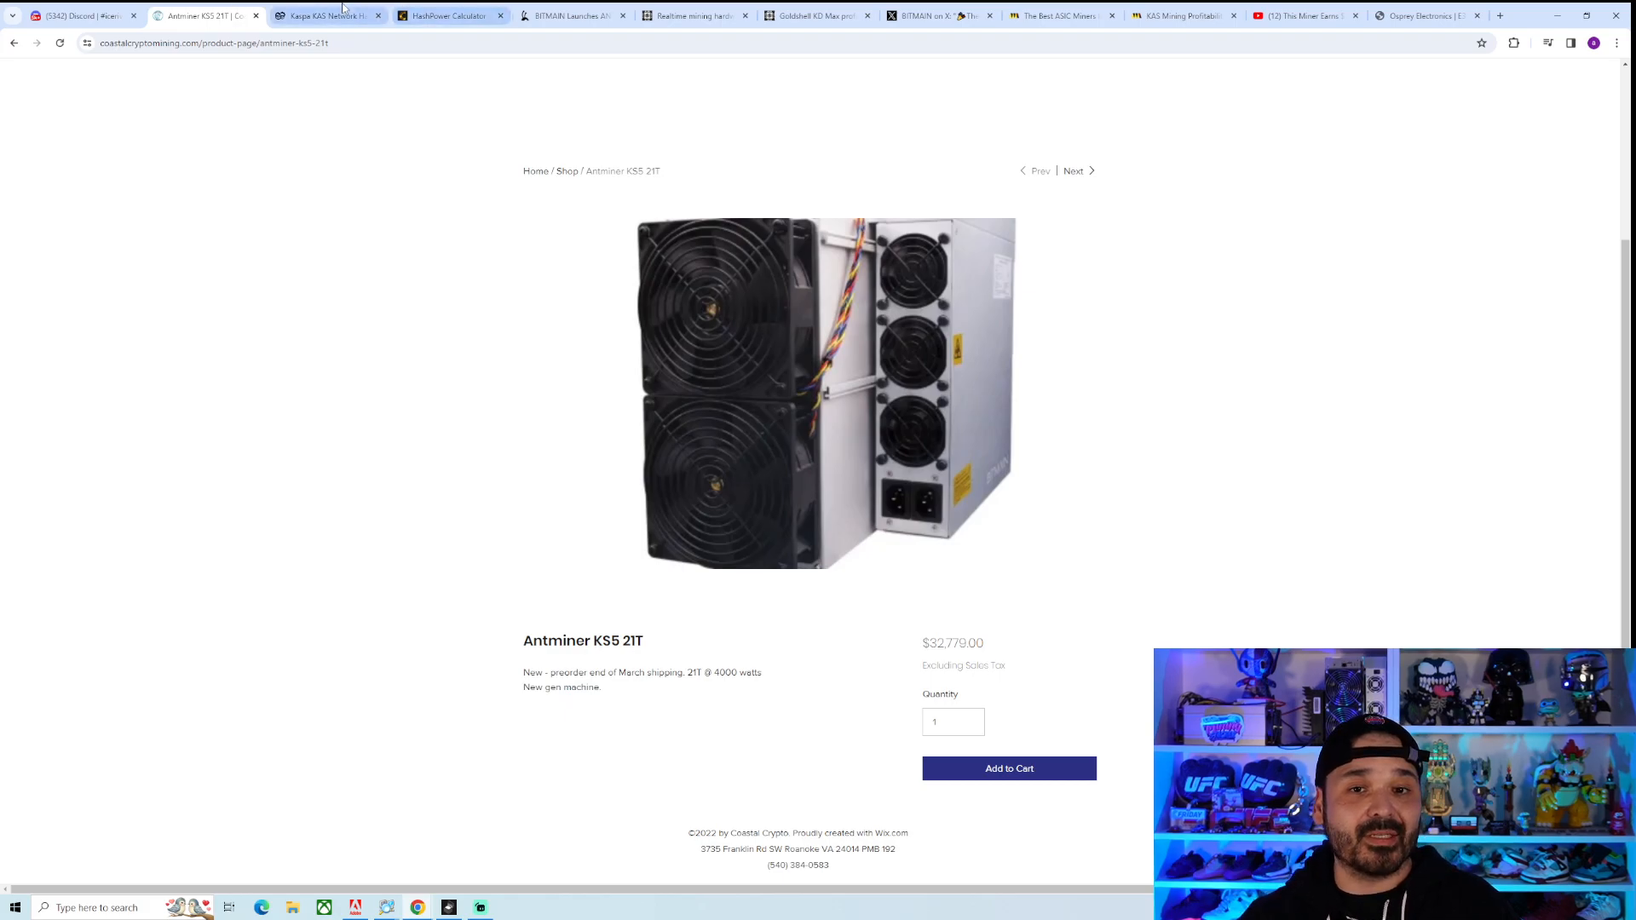
# Step: Compare the 2Miners Kaspa yearly hashrate chart with the KS5 listing, ending on the listing
pyautogui.click(324, 15)
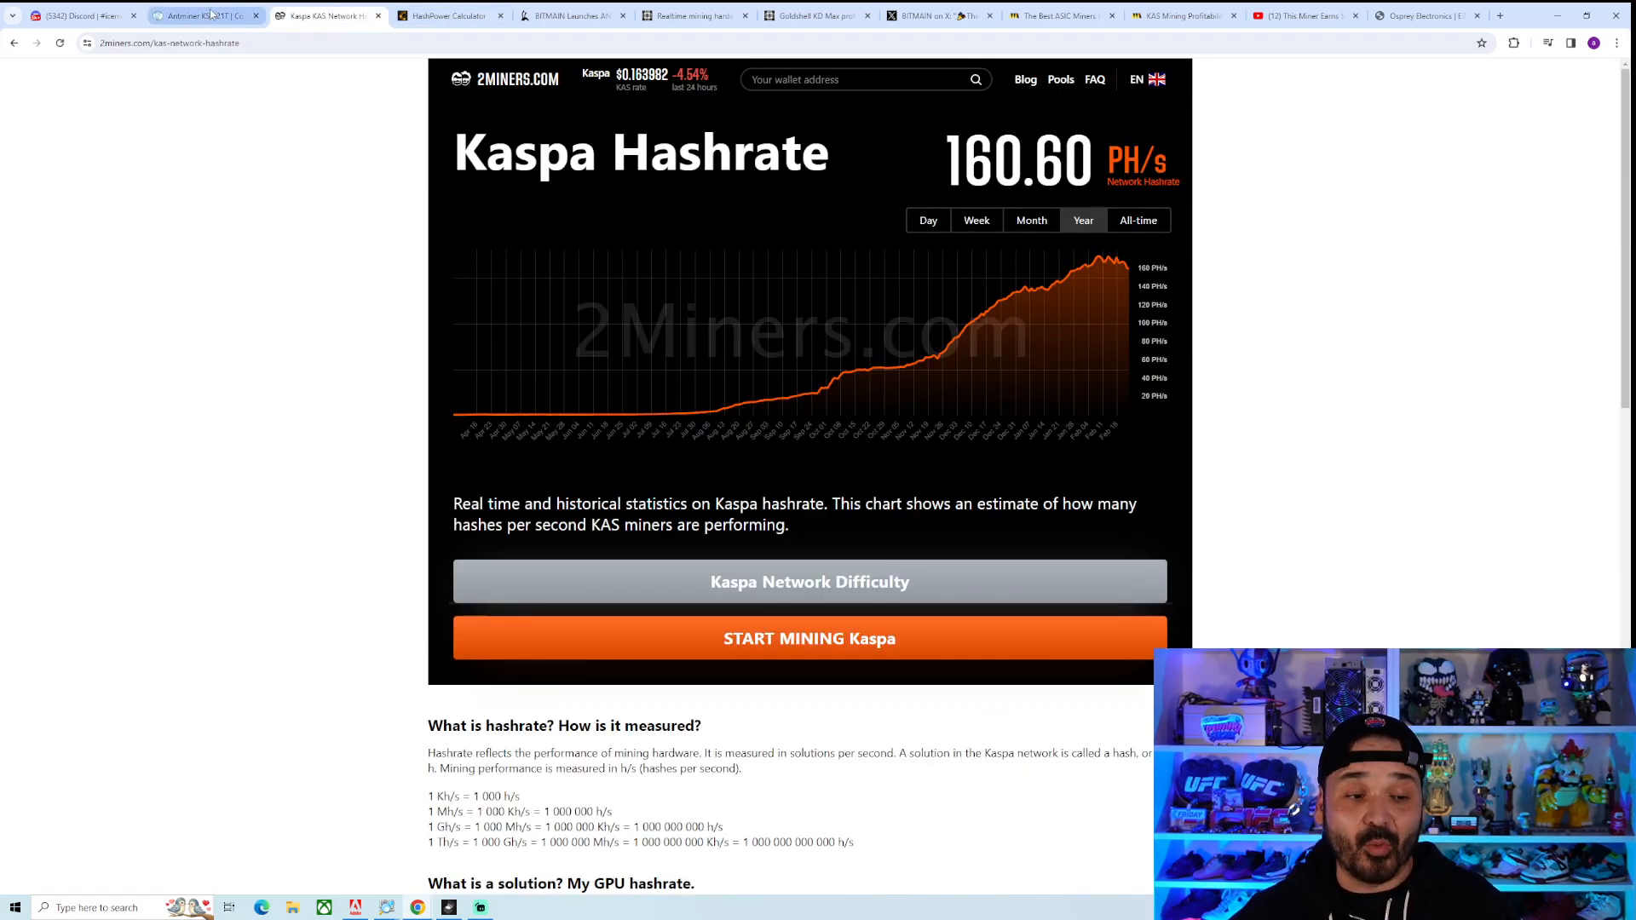
pyautogui.click(199, 14)
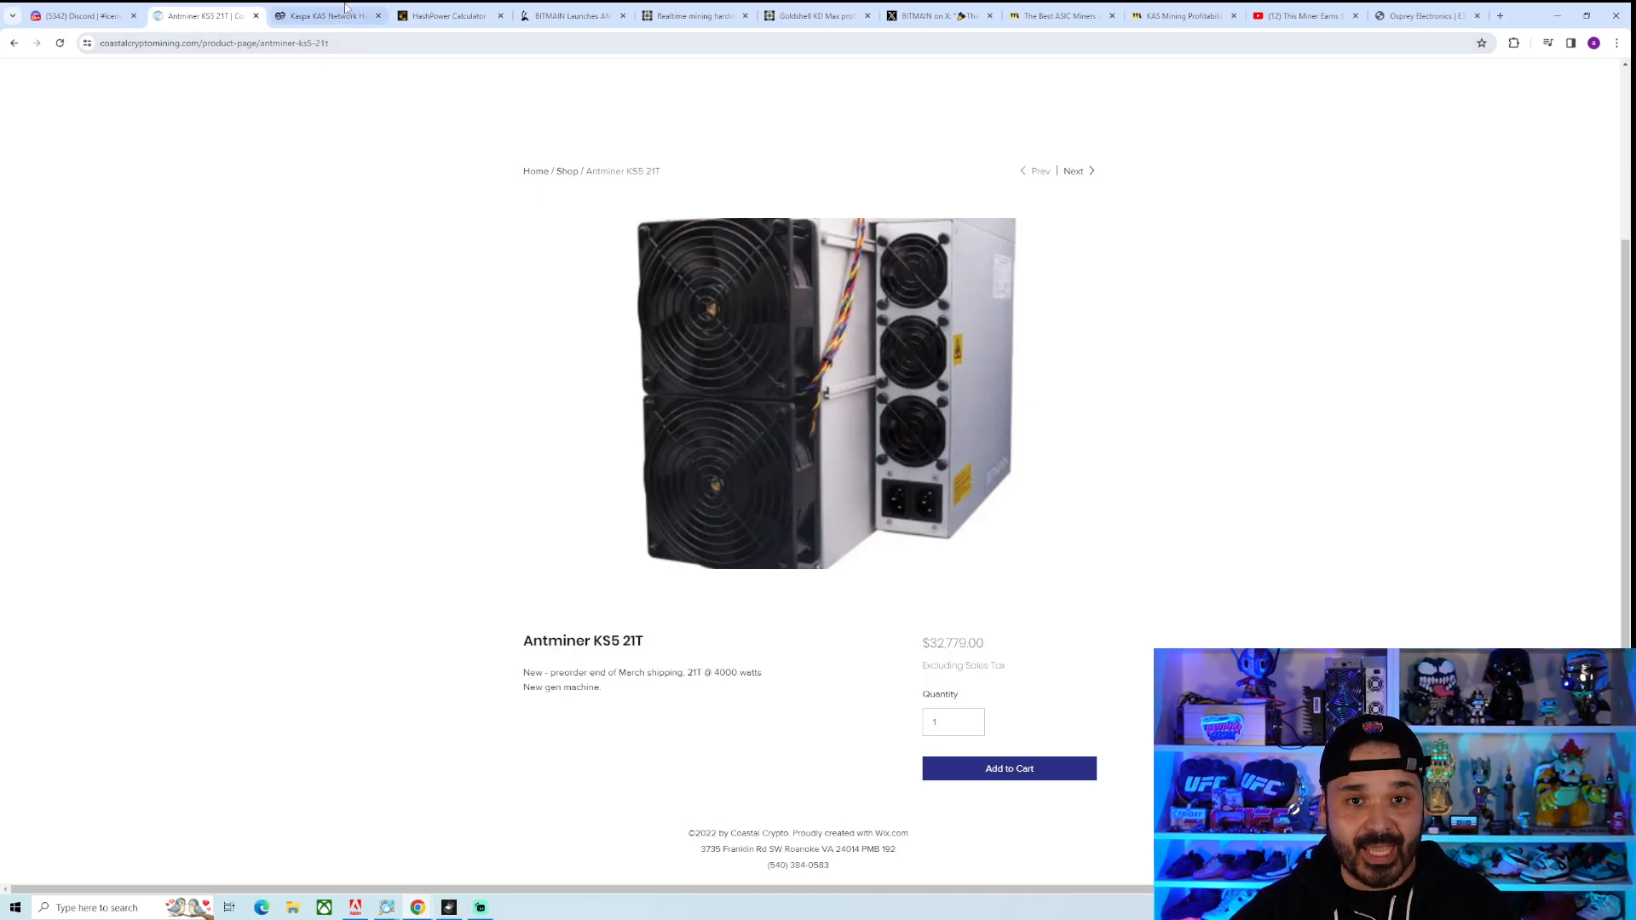
pyautogui.click(326, 15)
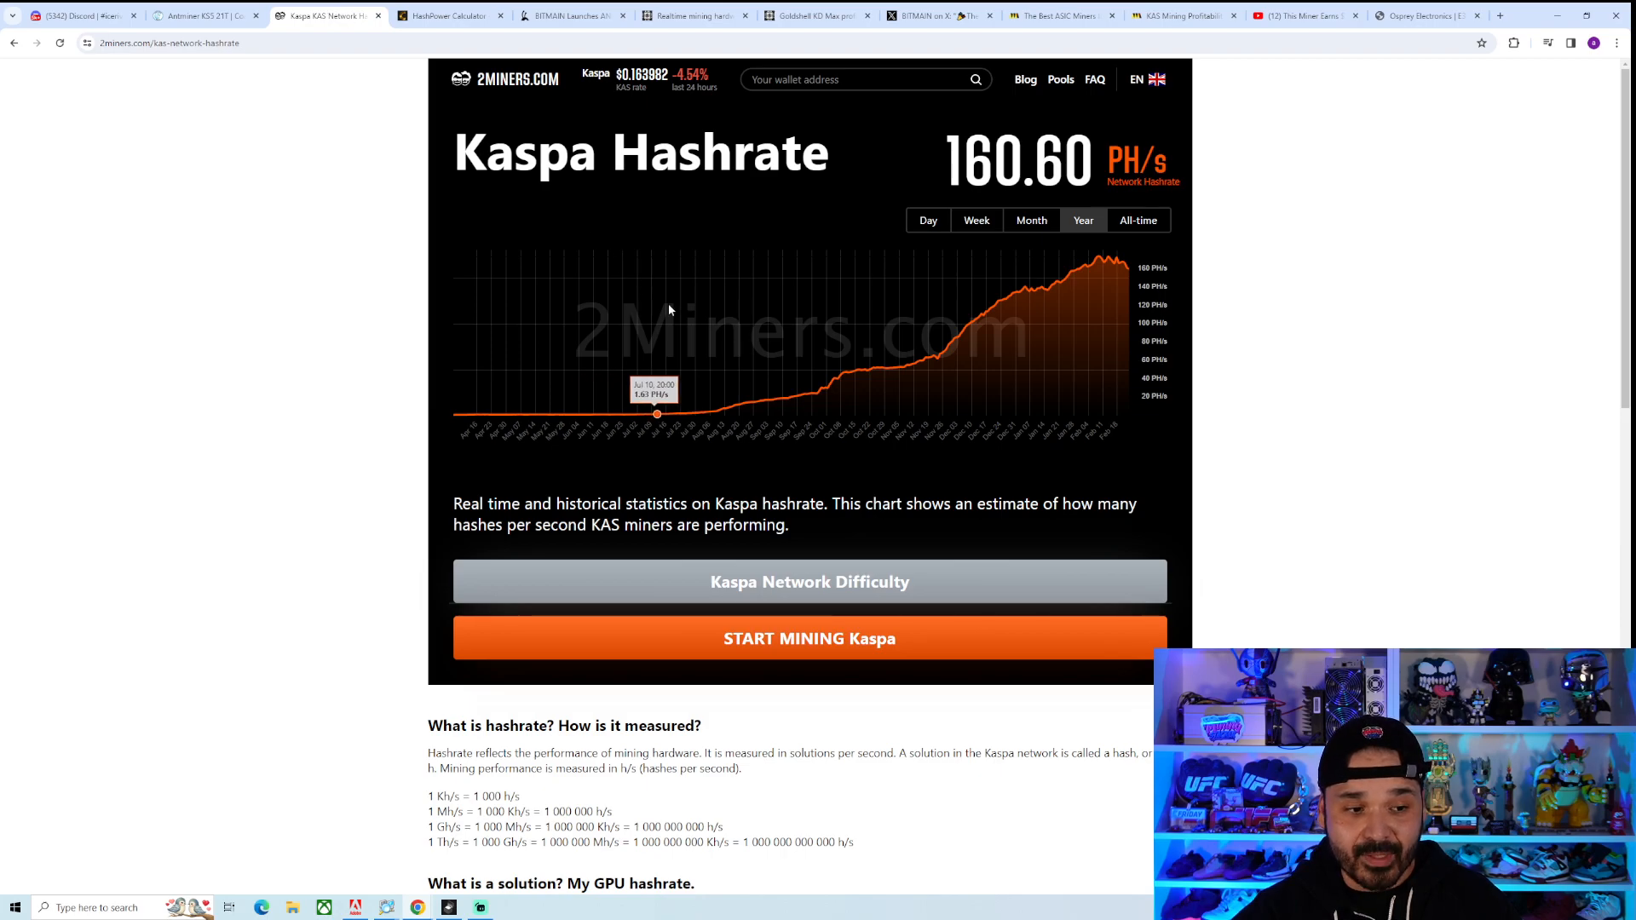
pyautogui.moveTo(529, 264)
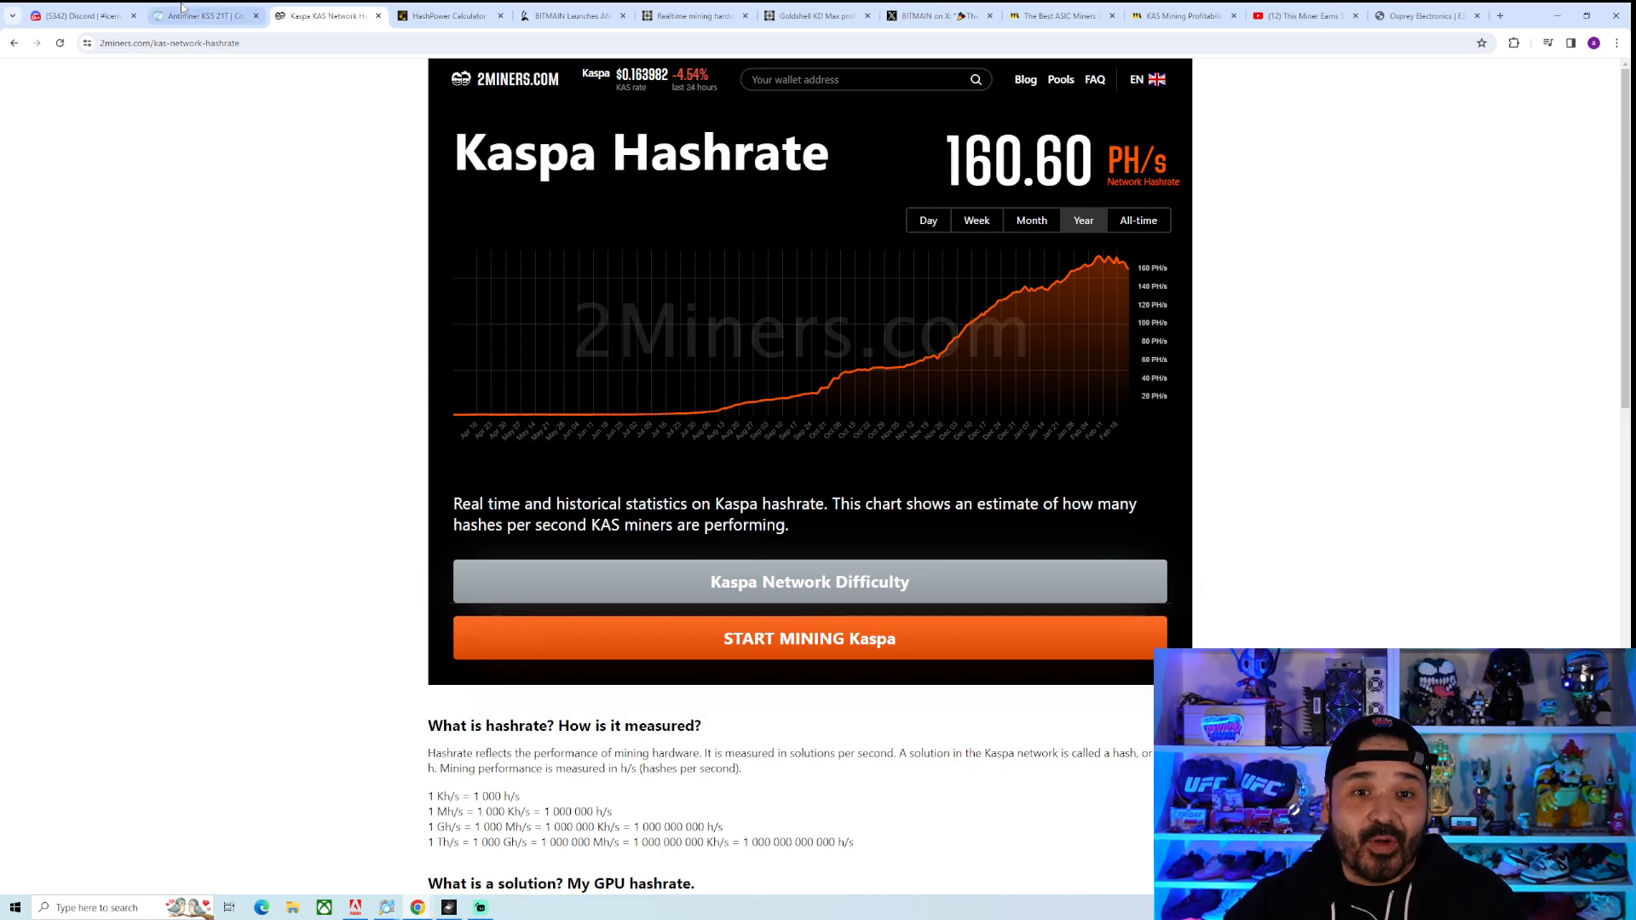
pyautogui.click(204, 15)
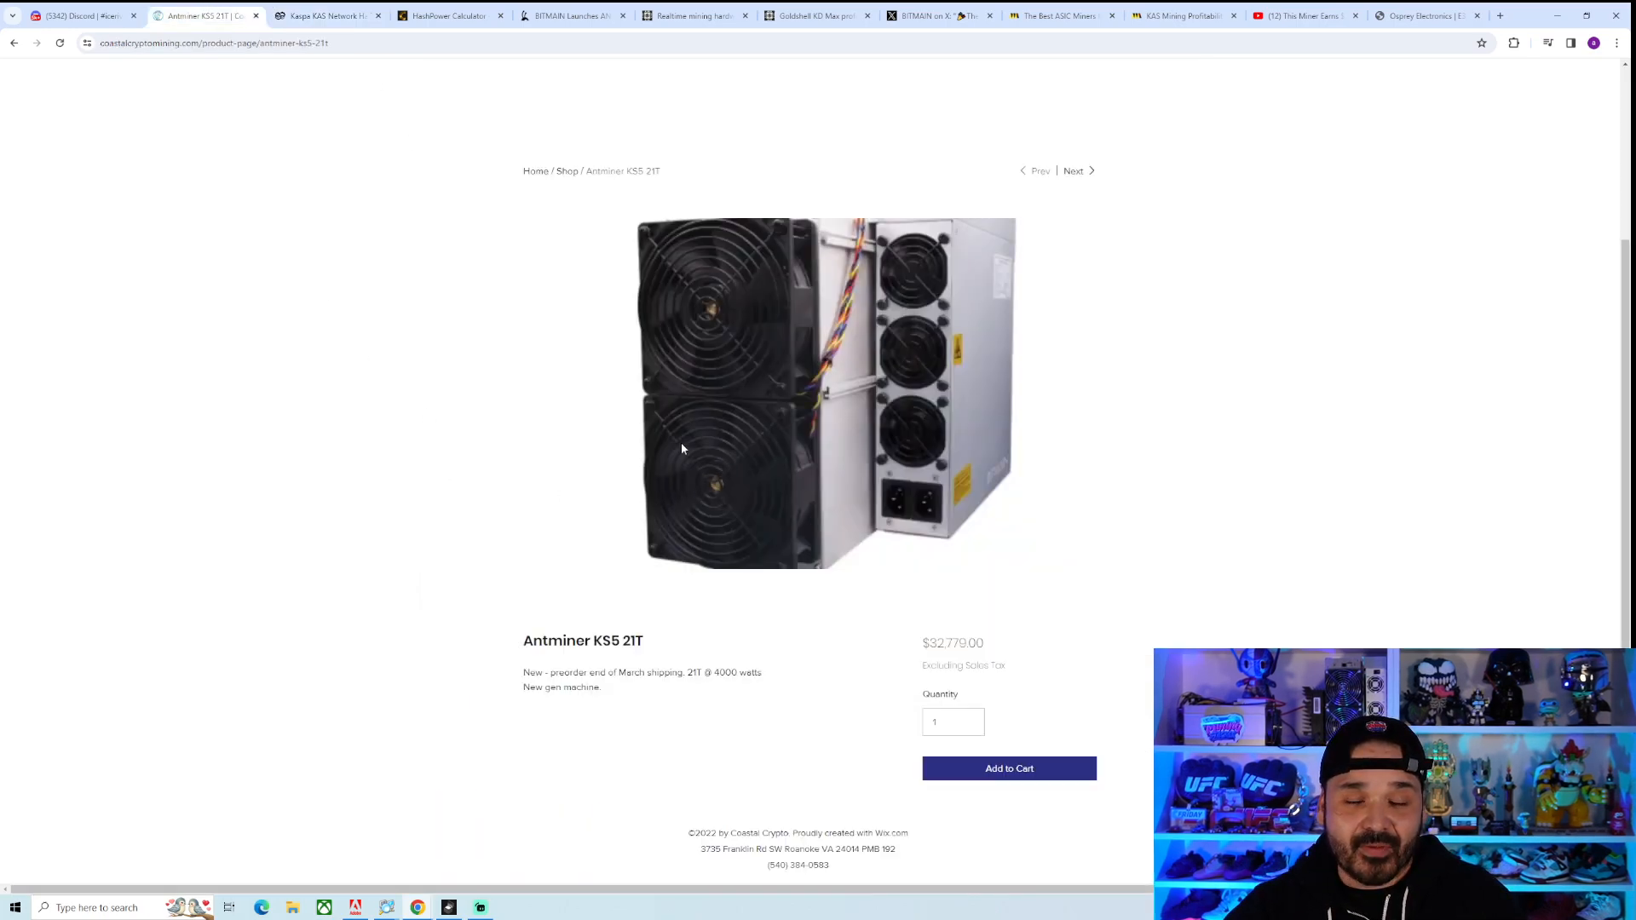
pyautogui.click(326, 15)
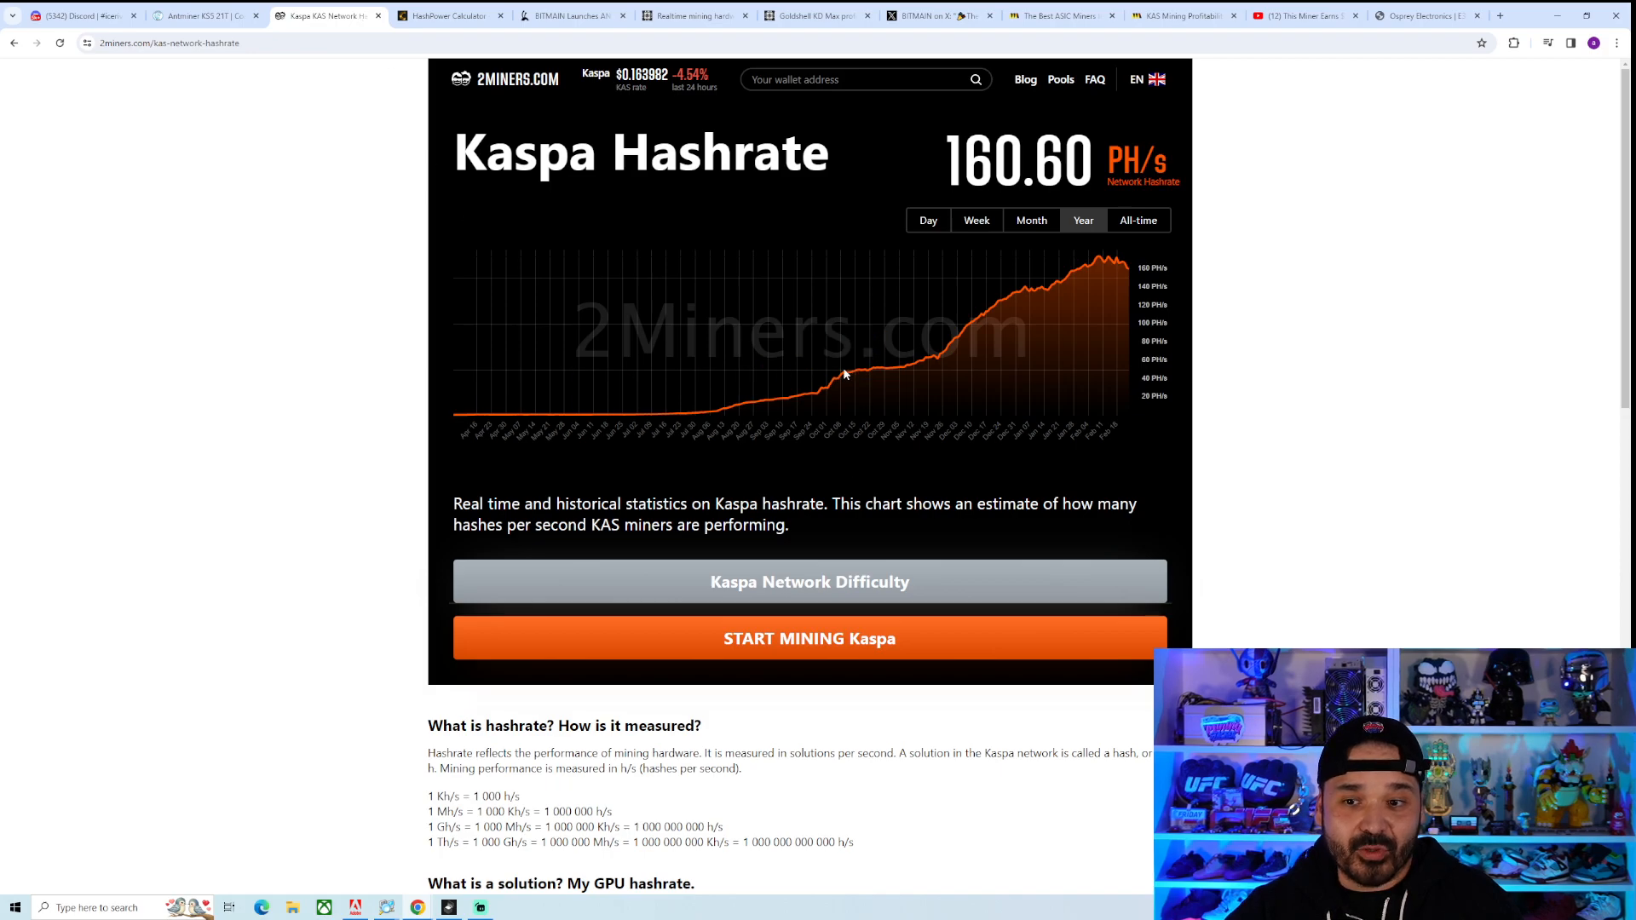
pyautogui.moveTo(817, 395)
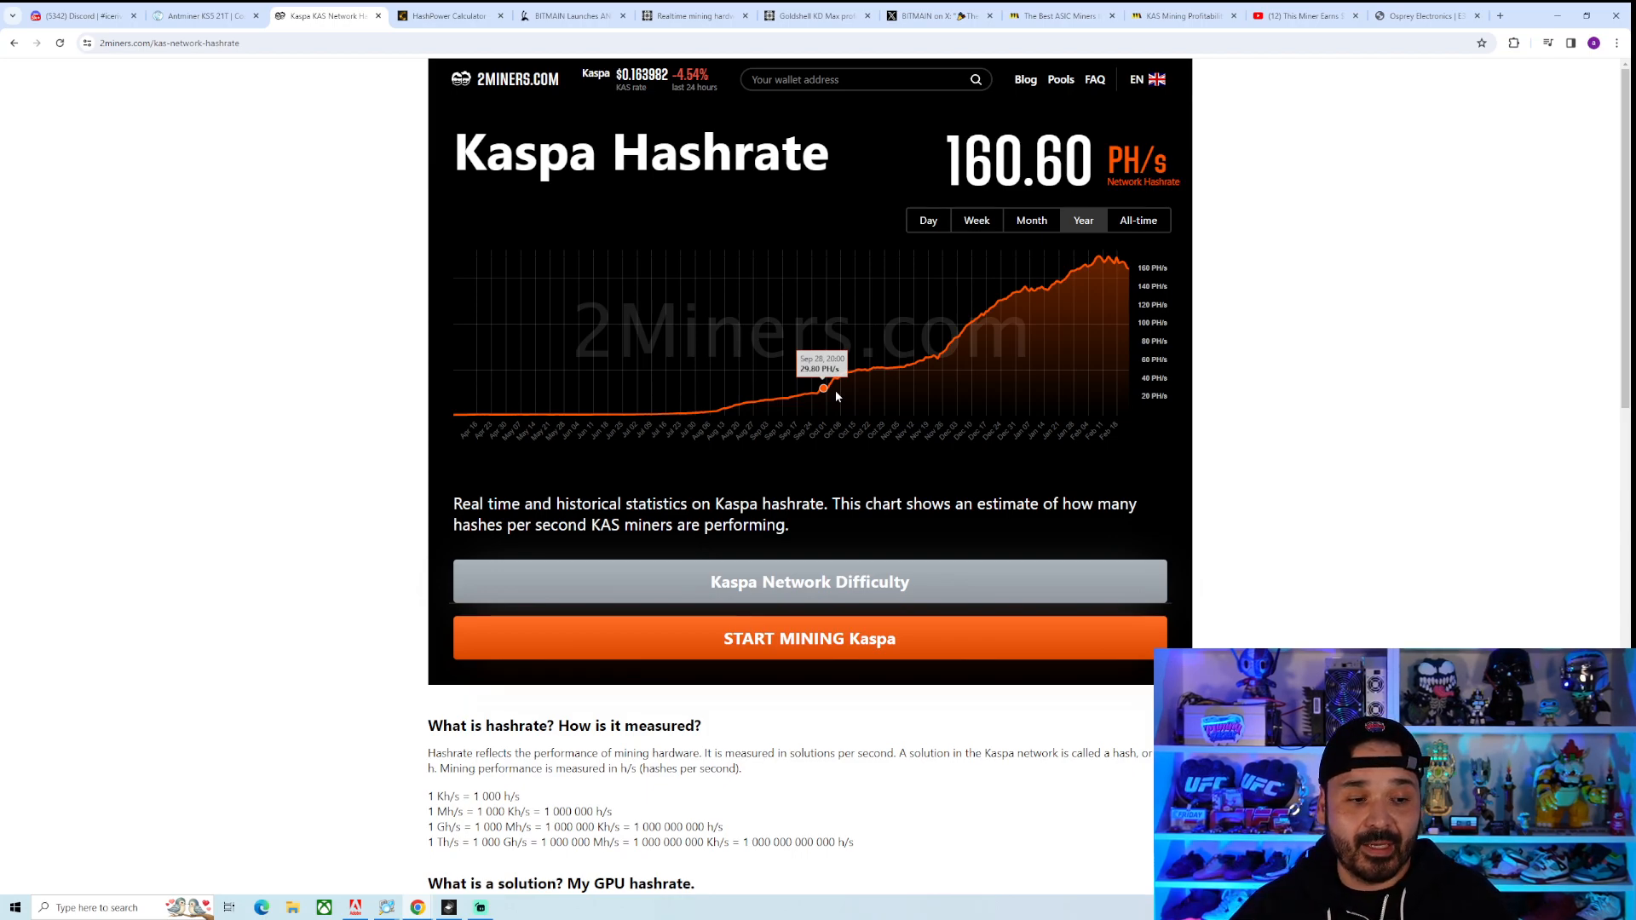
pyautogui.moveTo(1085, 265)
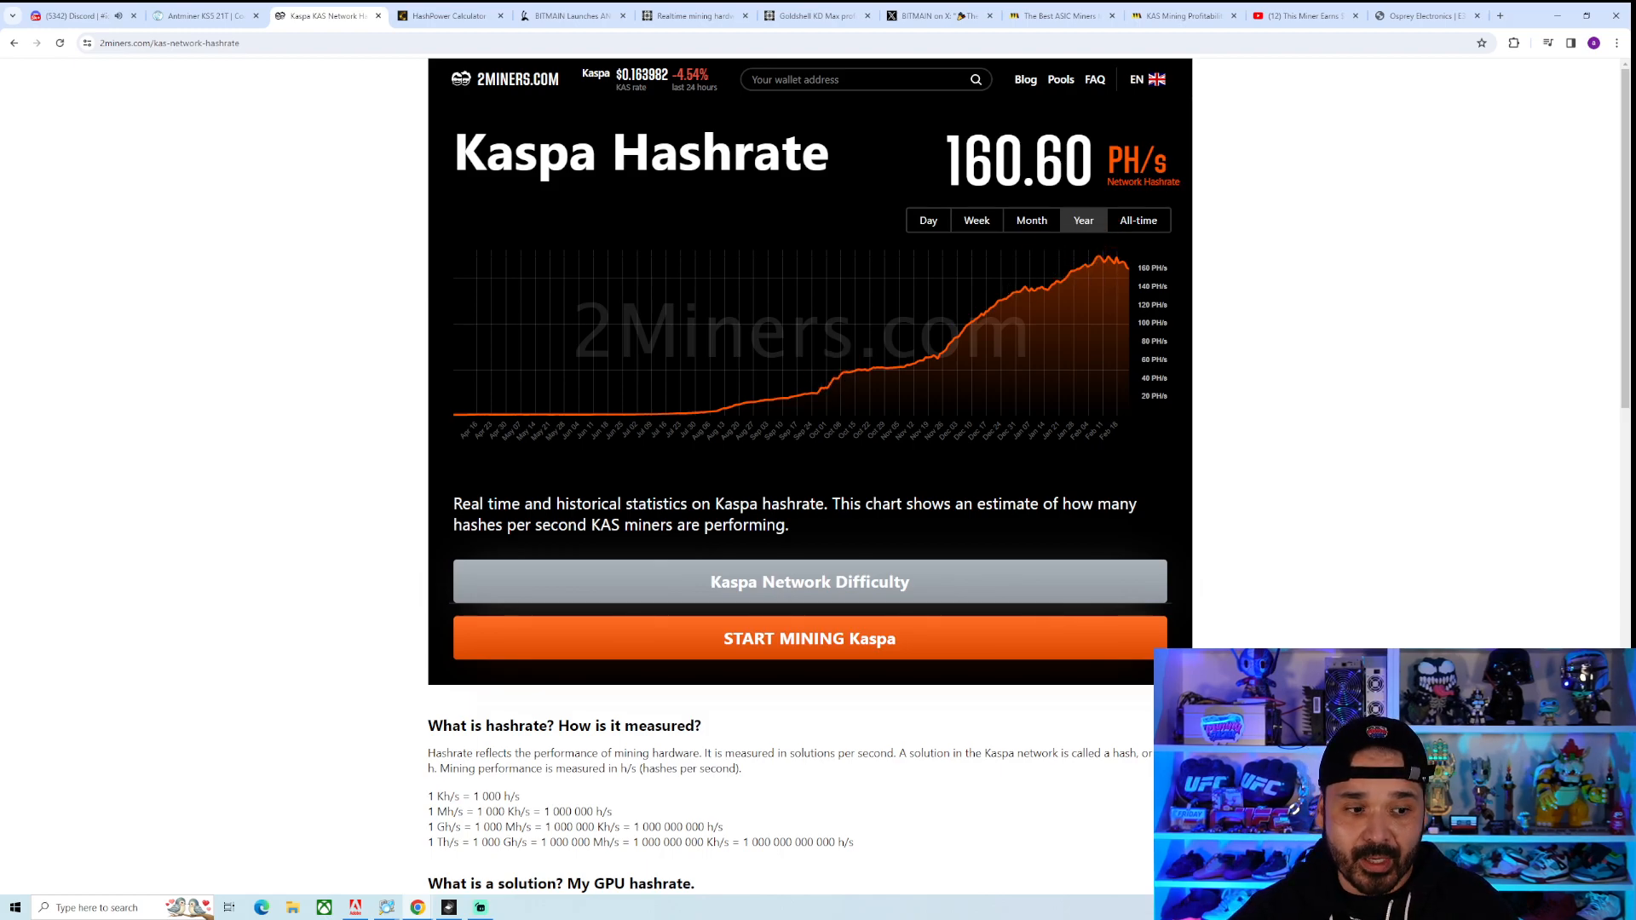
pyautogui.moveTo(1097, 279)
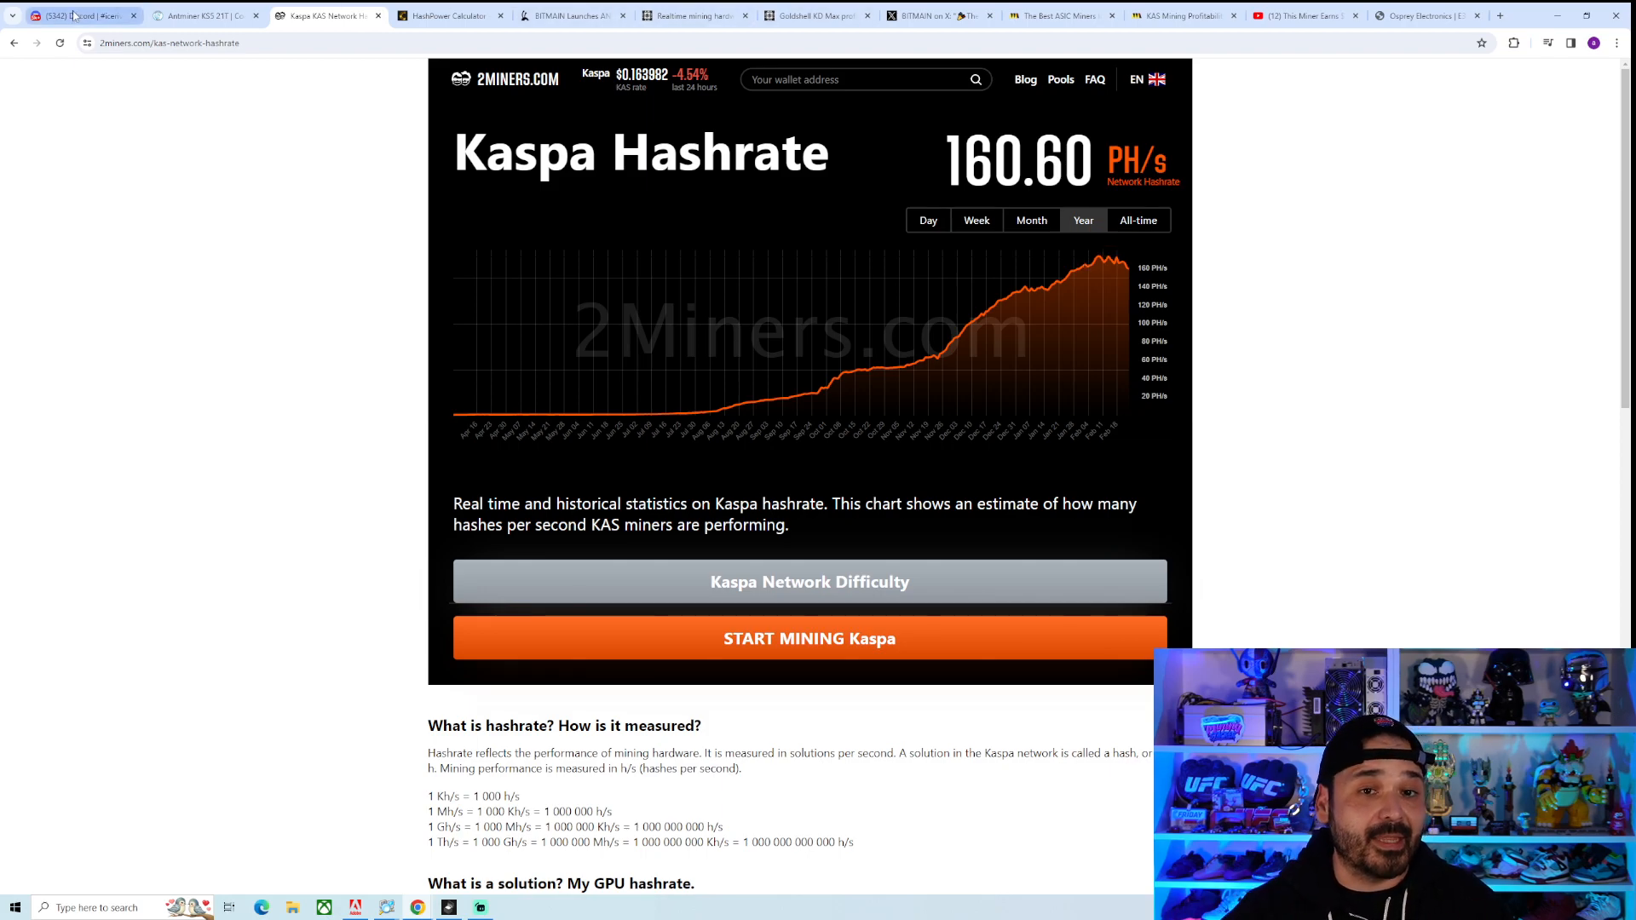
pyautogui.click(205, 14)
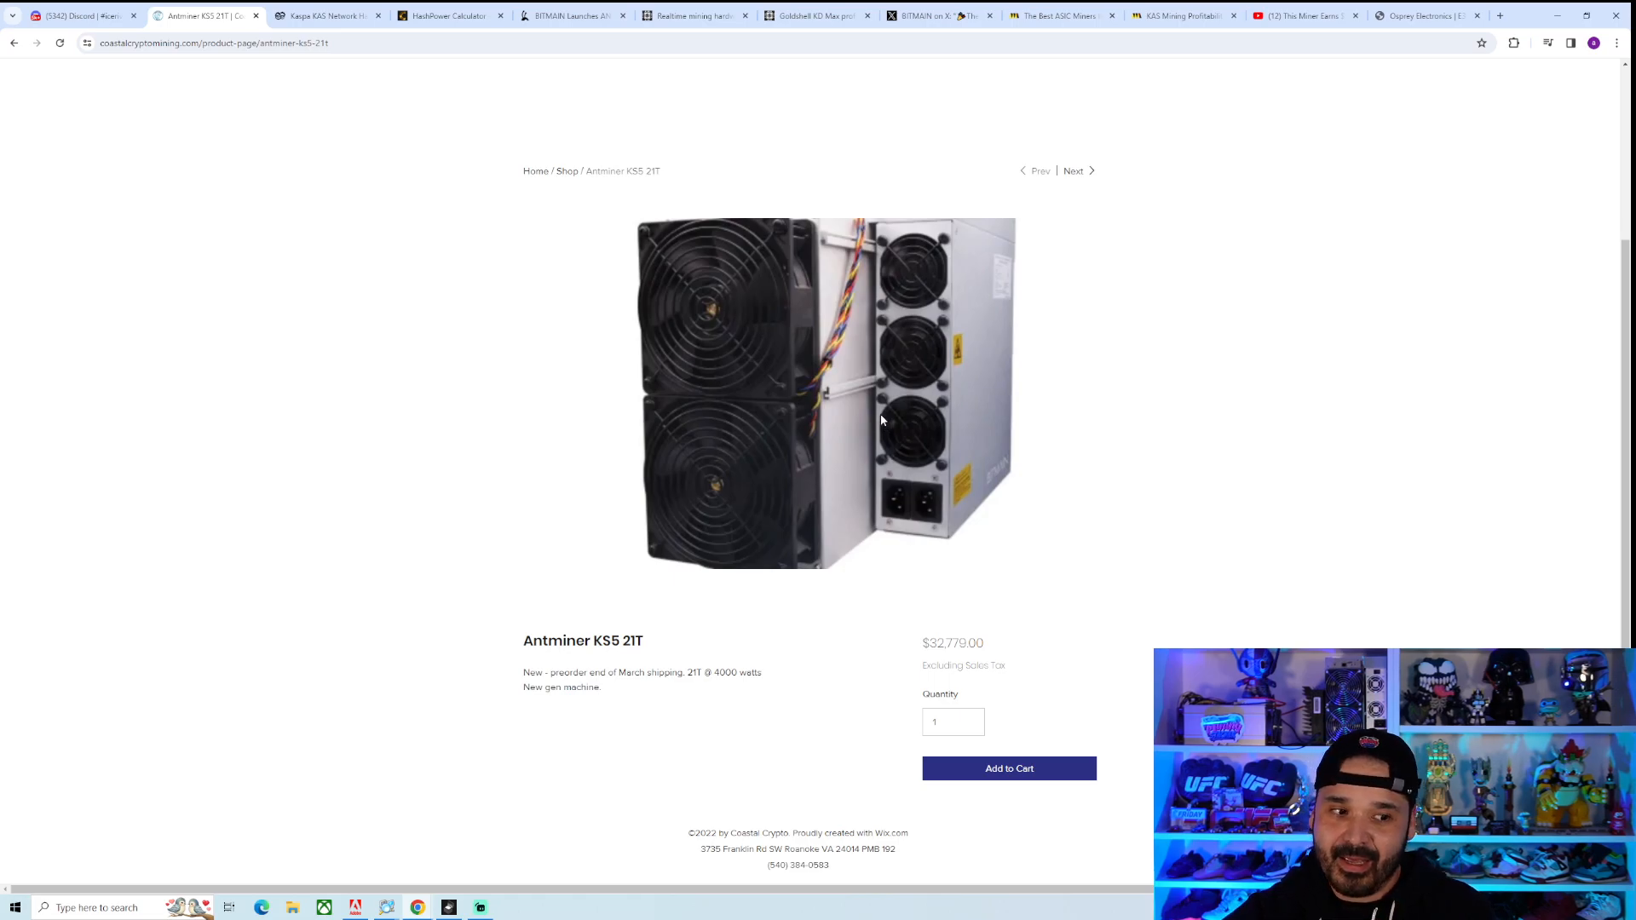
pyautogui.moveTo(871, 394)
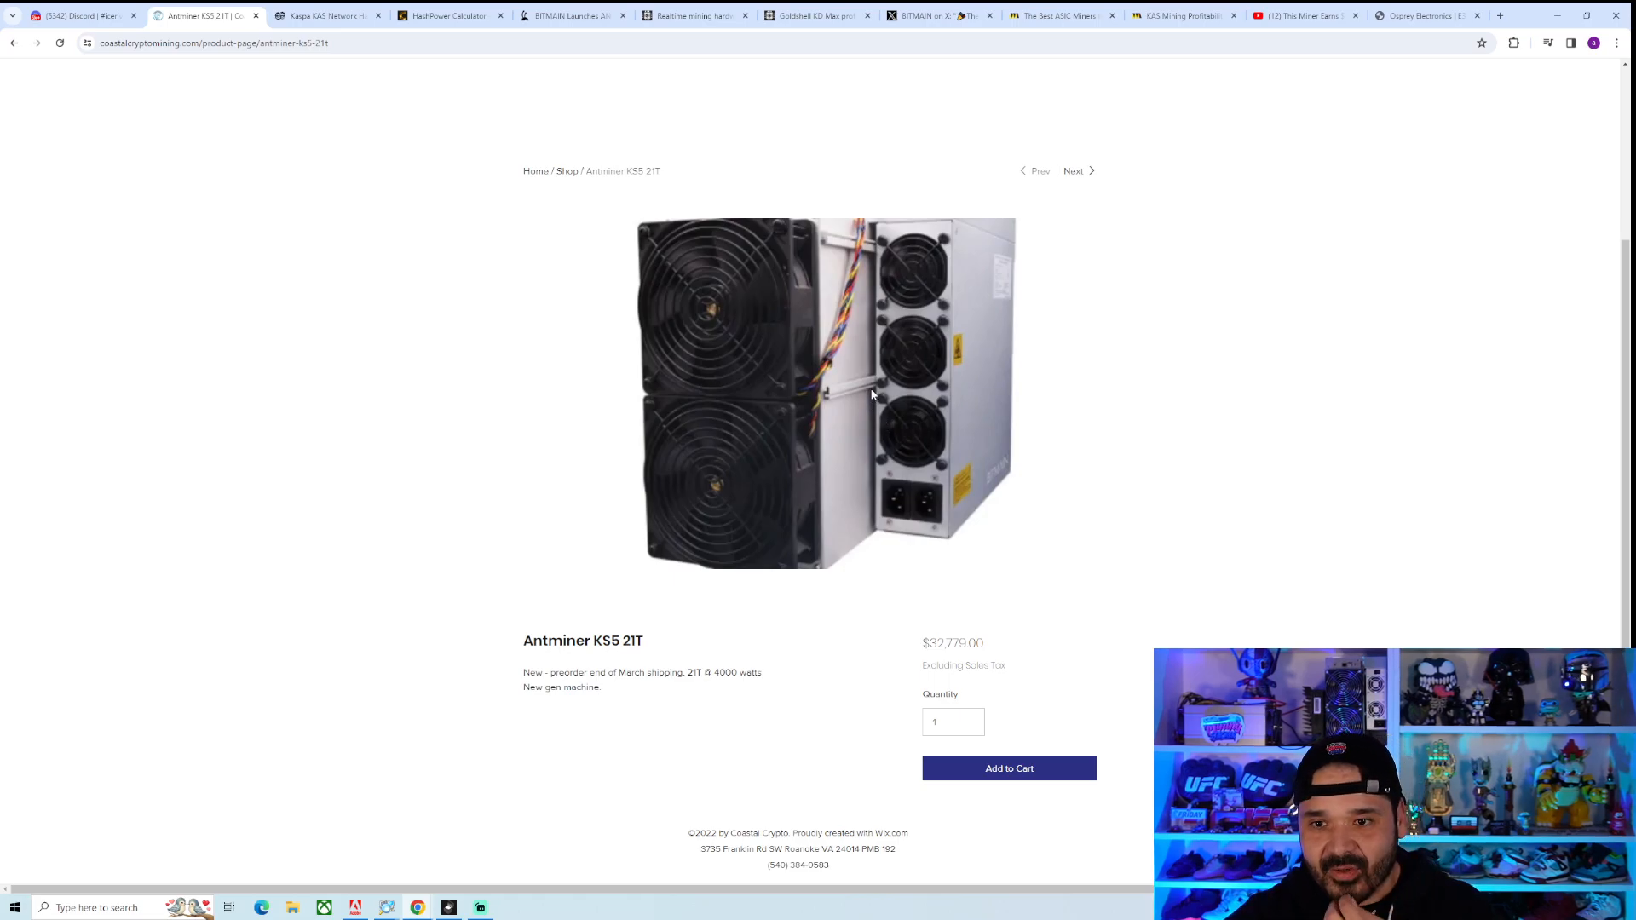
pyautogui.moveTo(885, 302)
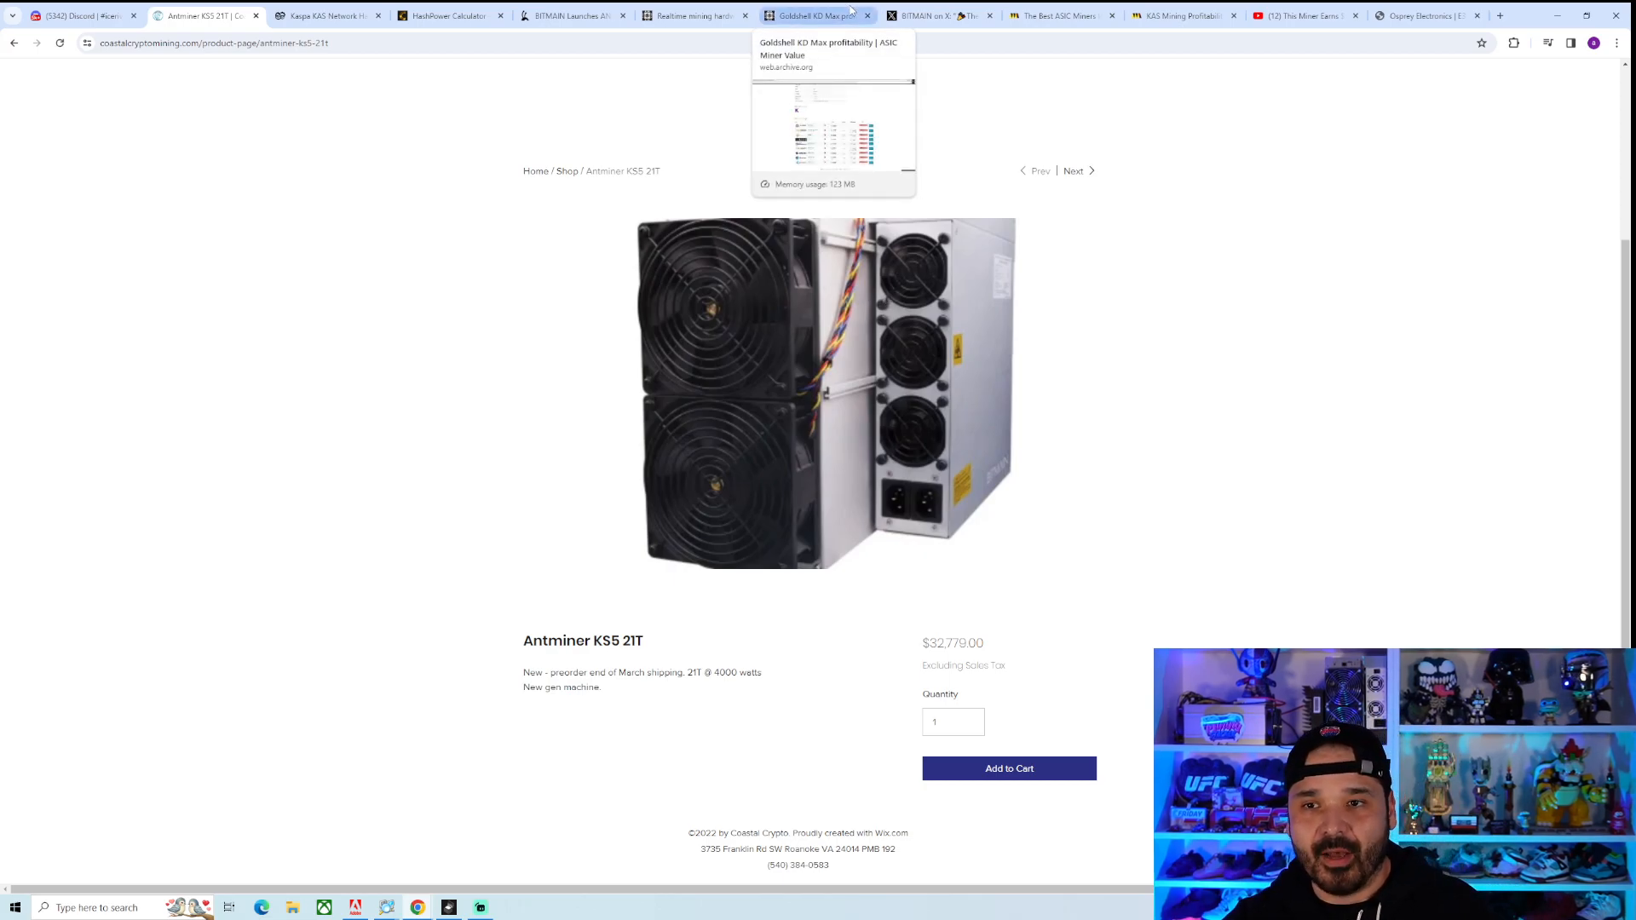
# Step: Bring up MineTheASIC's profitability ranking, led by iBeLink BM-KS Max at about $108/day
pyautogui.click(1057, 14)
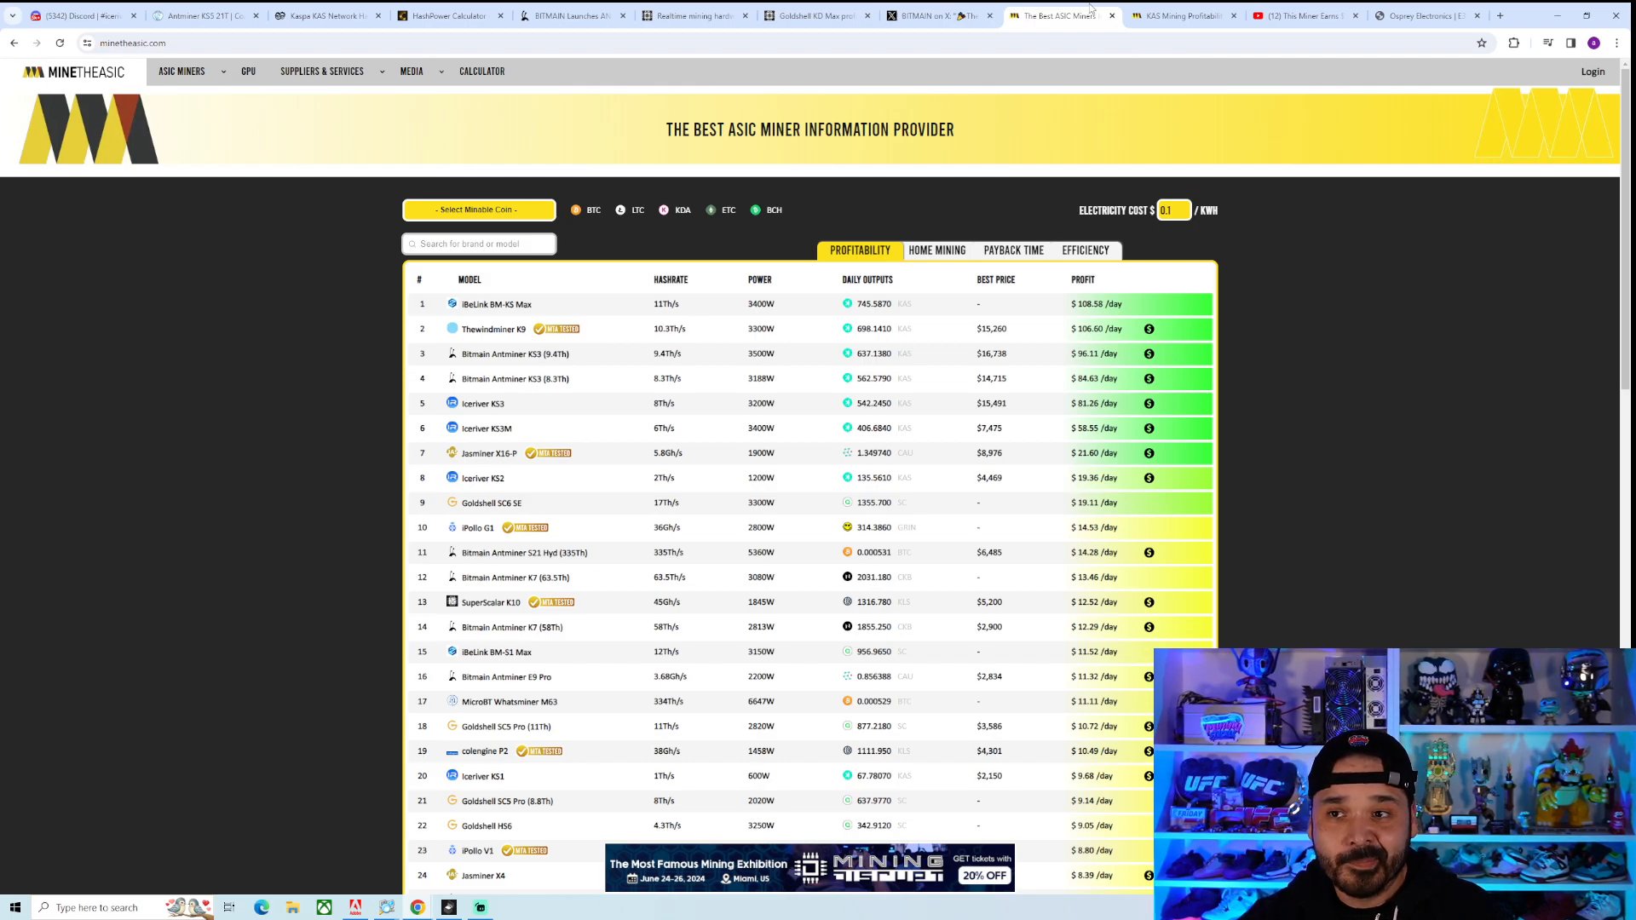
pyautogui.moveTo(1182, 15)
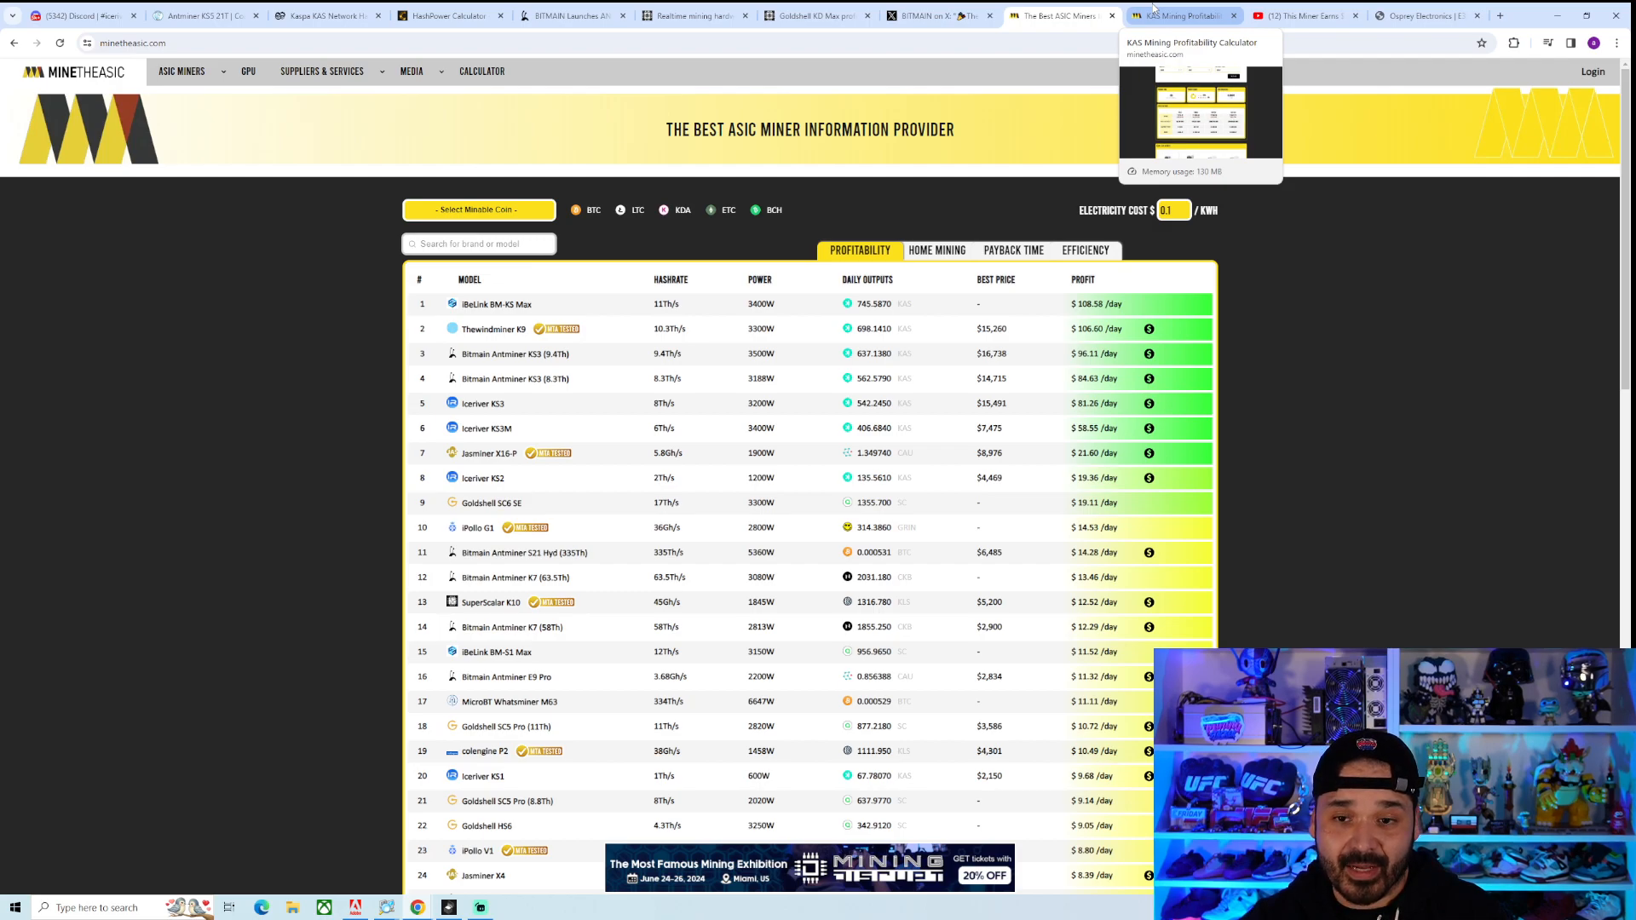
pyautogui.moveTo(491, 329)
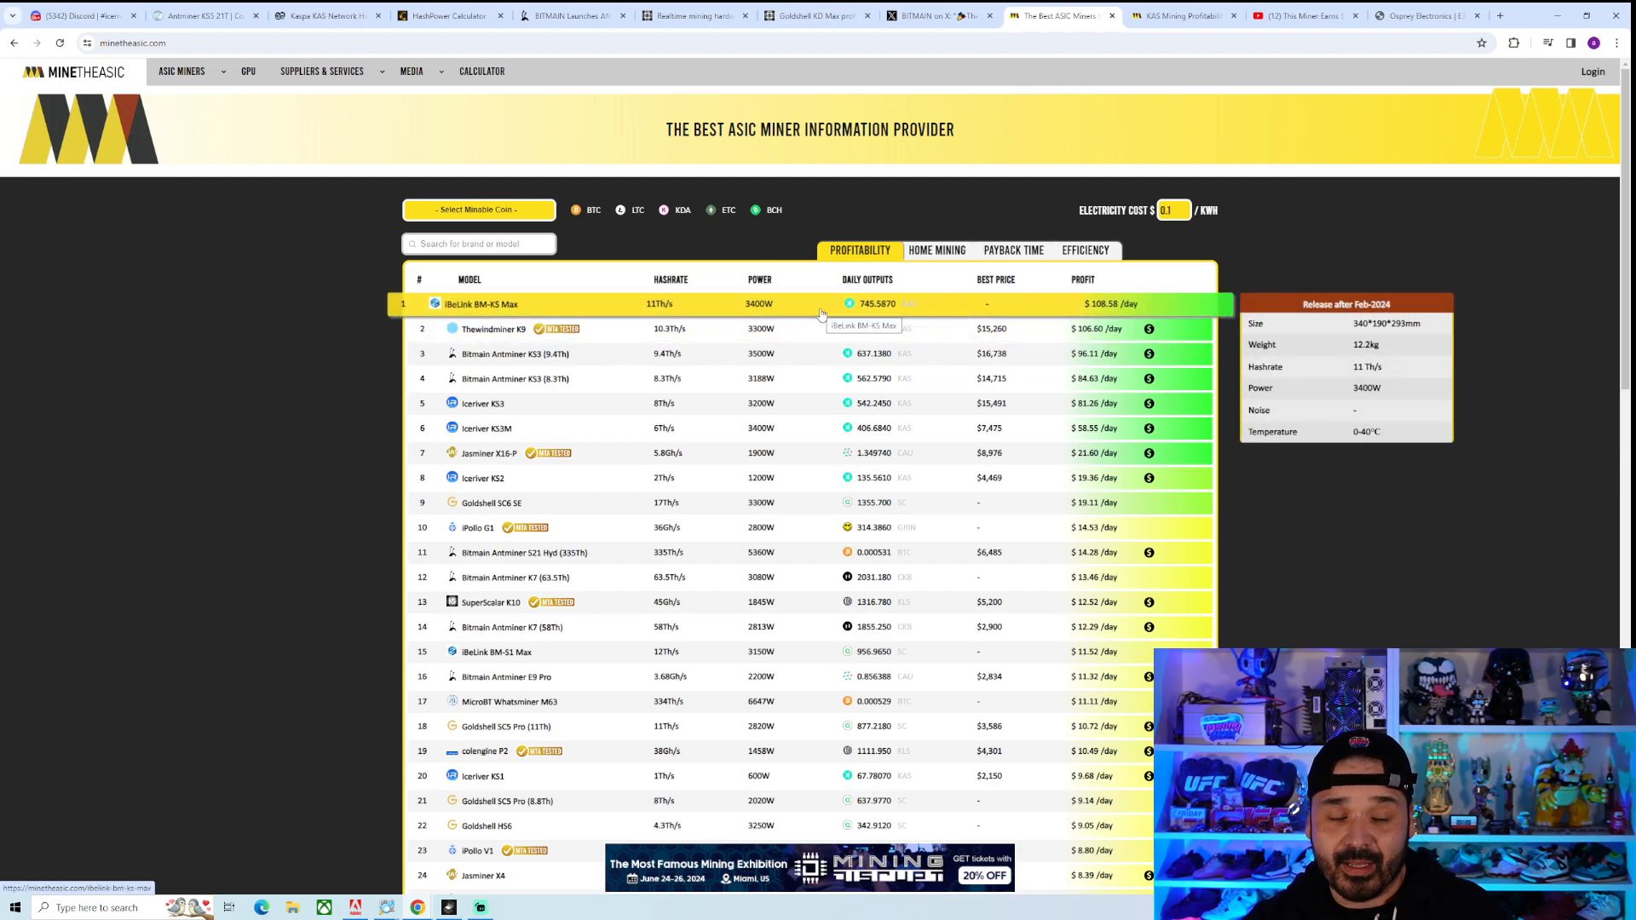
# Step: Open VoskCoin's video on the iBeLink BM-KS Max, showing 8 TH/s at 2,300 W
pyautogui.click(1293, 14)
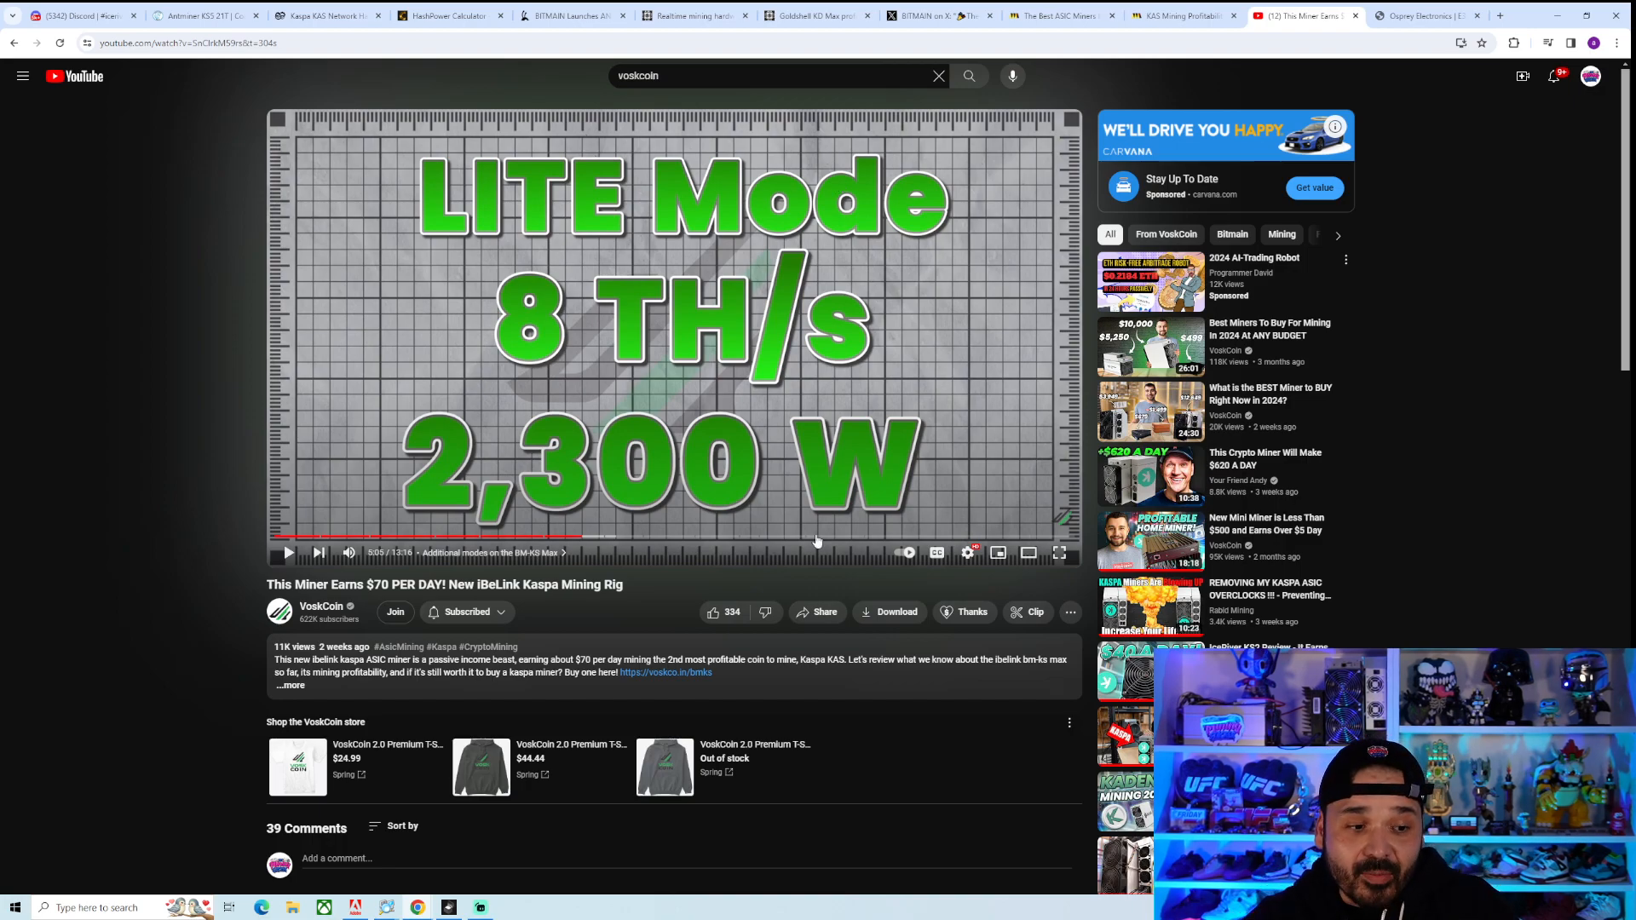
pyautogui.moveTo(192, 498)
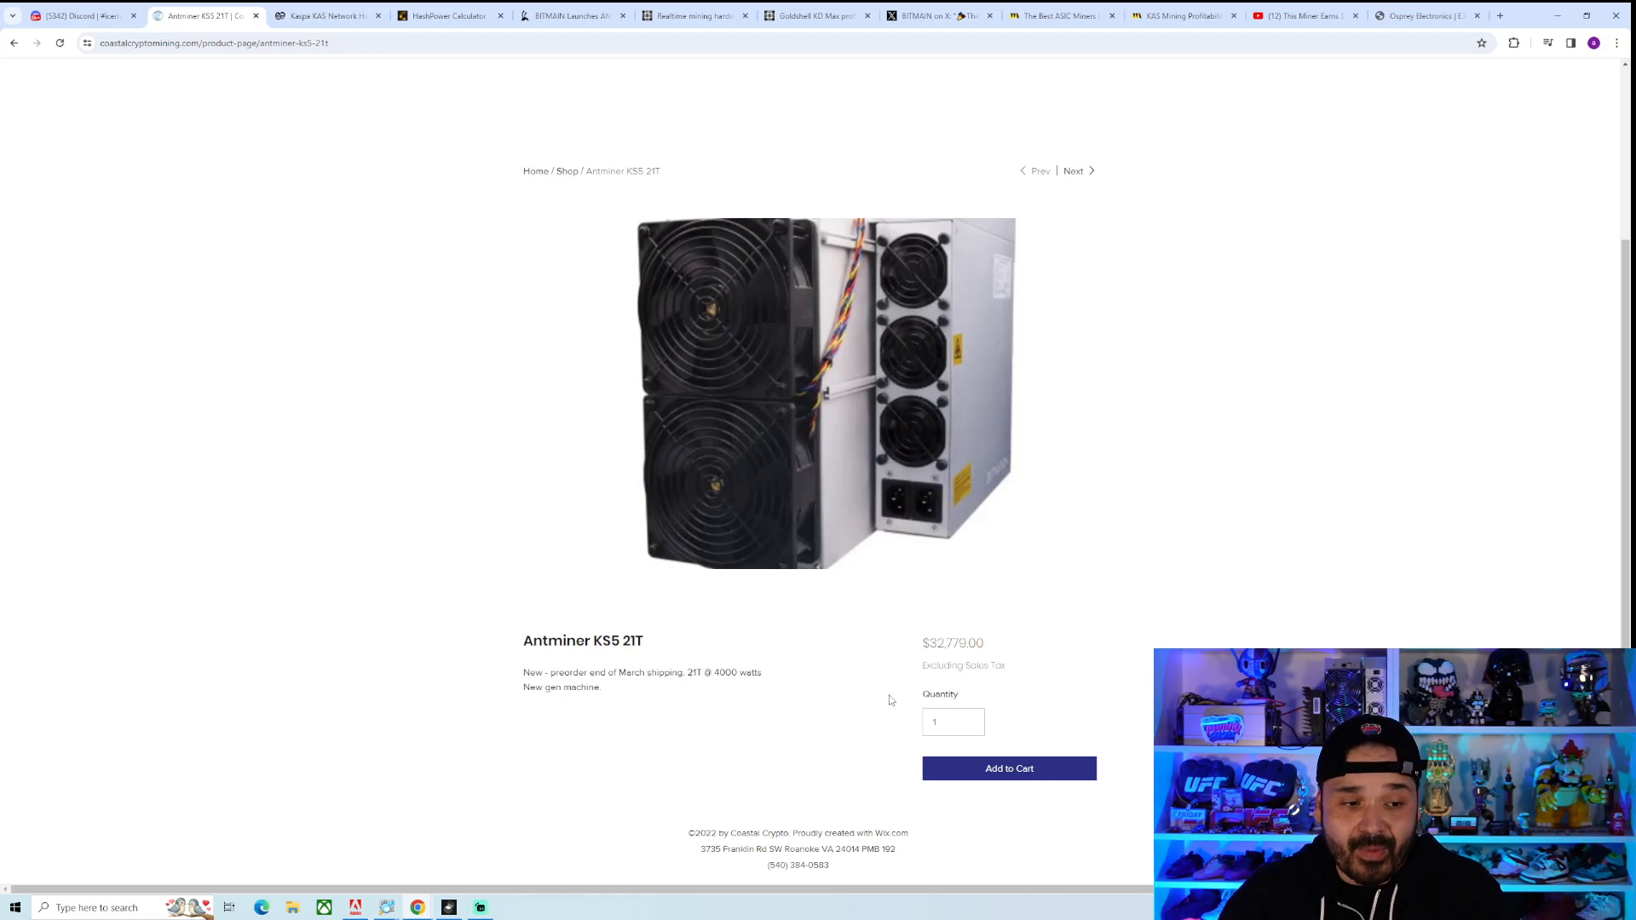
# Step: Glance at the KAS calculator results, then return to the iBeLink BM-KS Max ranking
pyautogui.click(1181, 14)
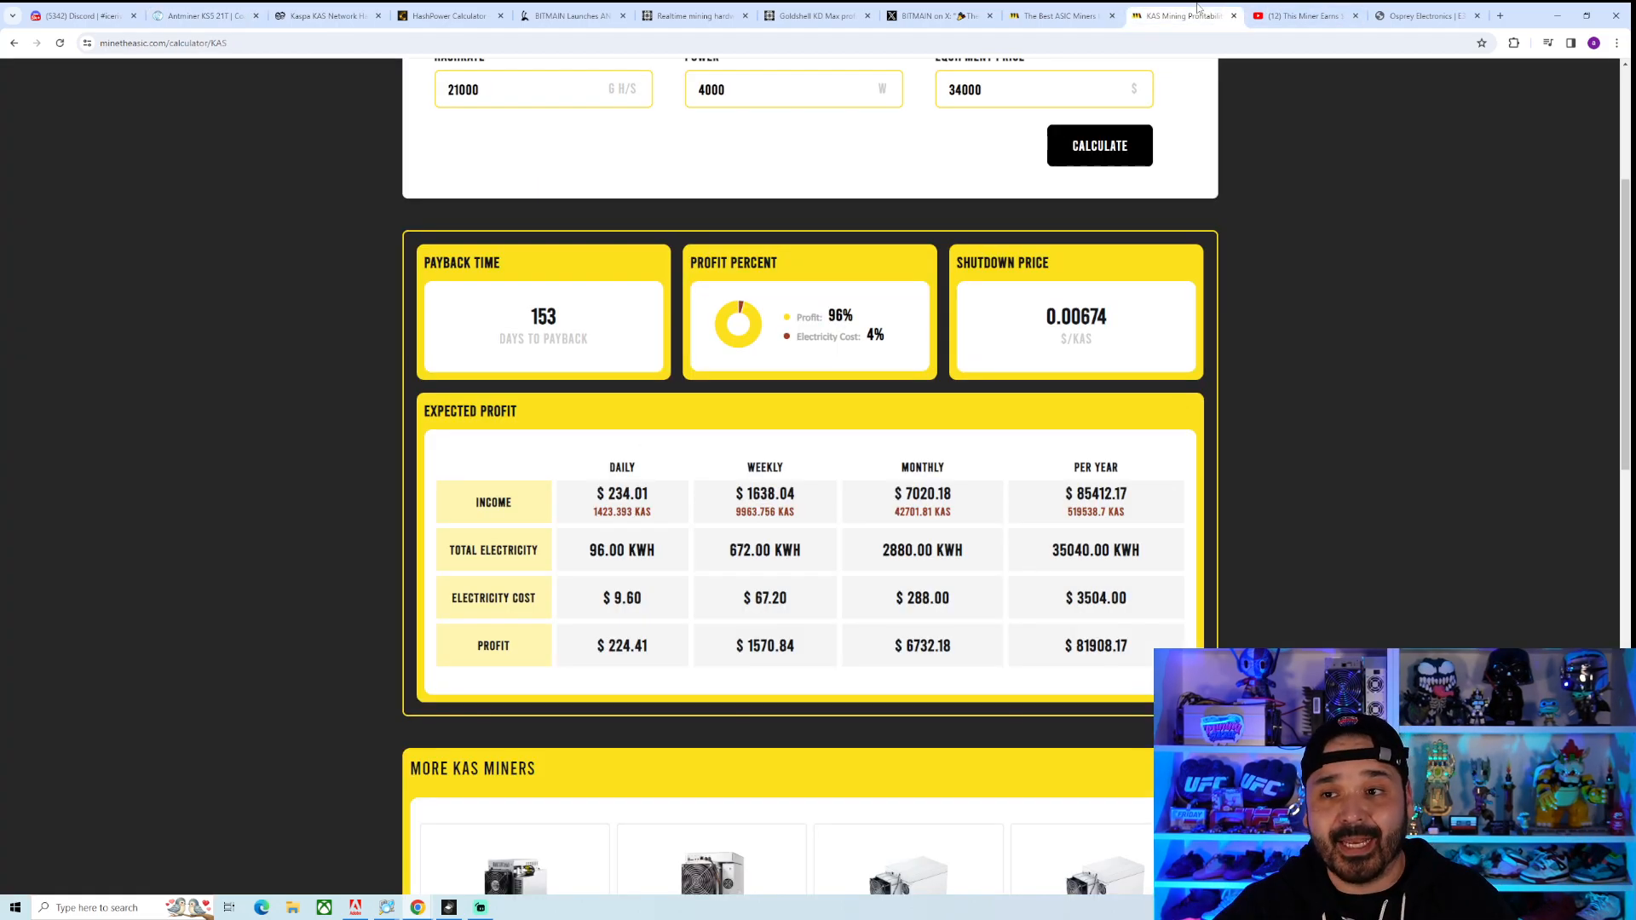
pyautogui.click(1056, 15)
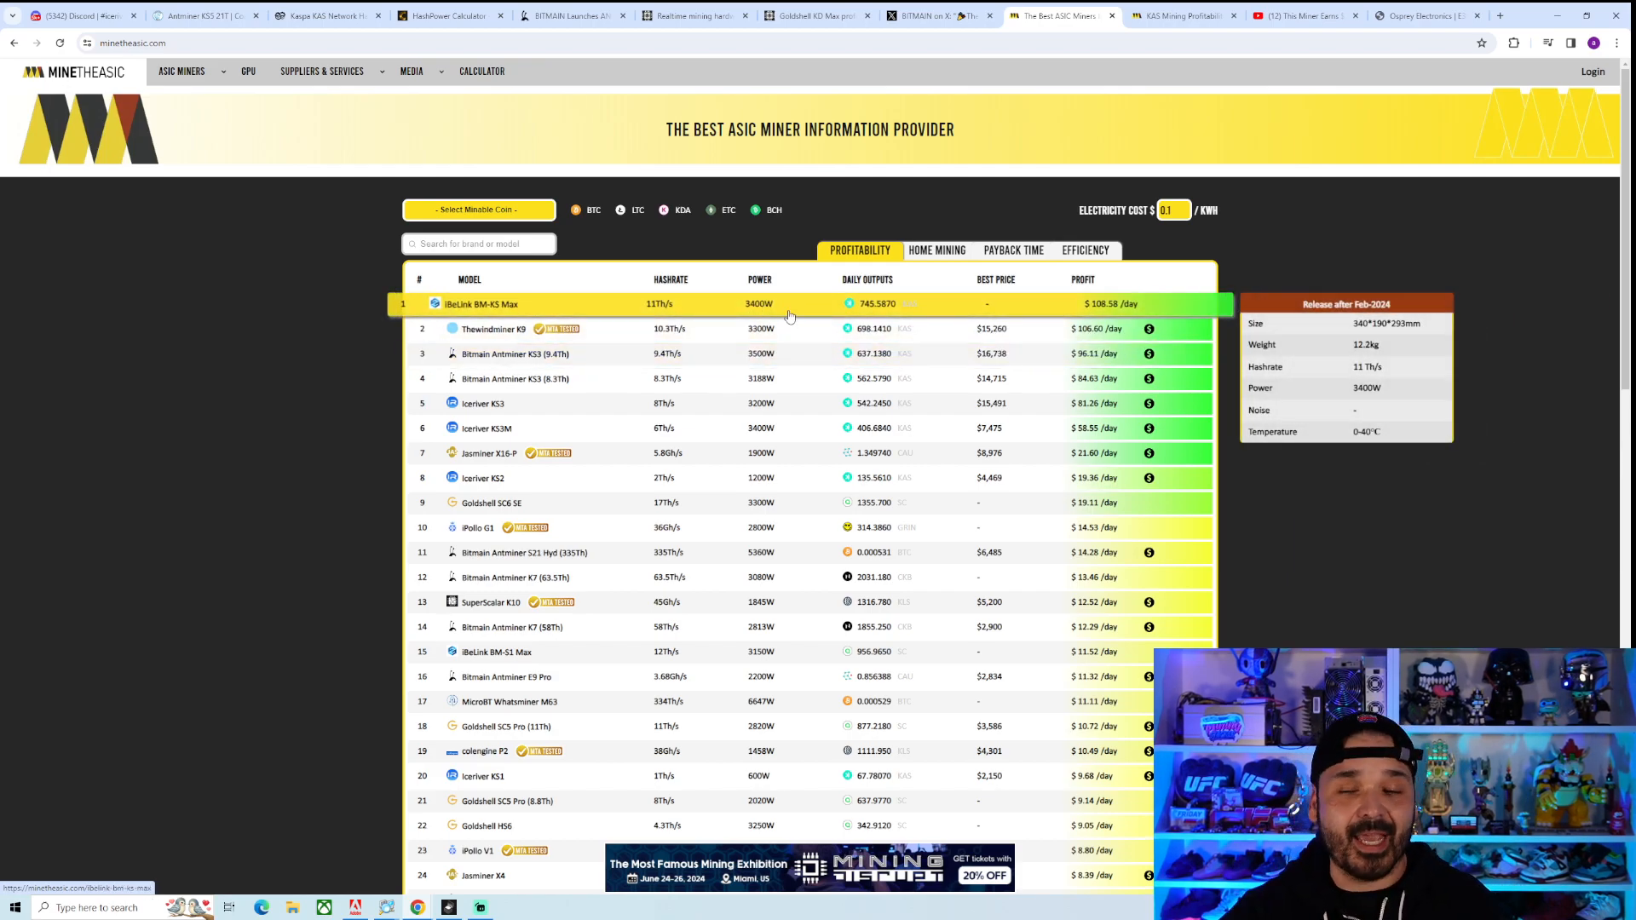
pyautogui.moveTo(790, 313)
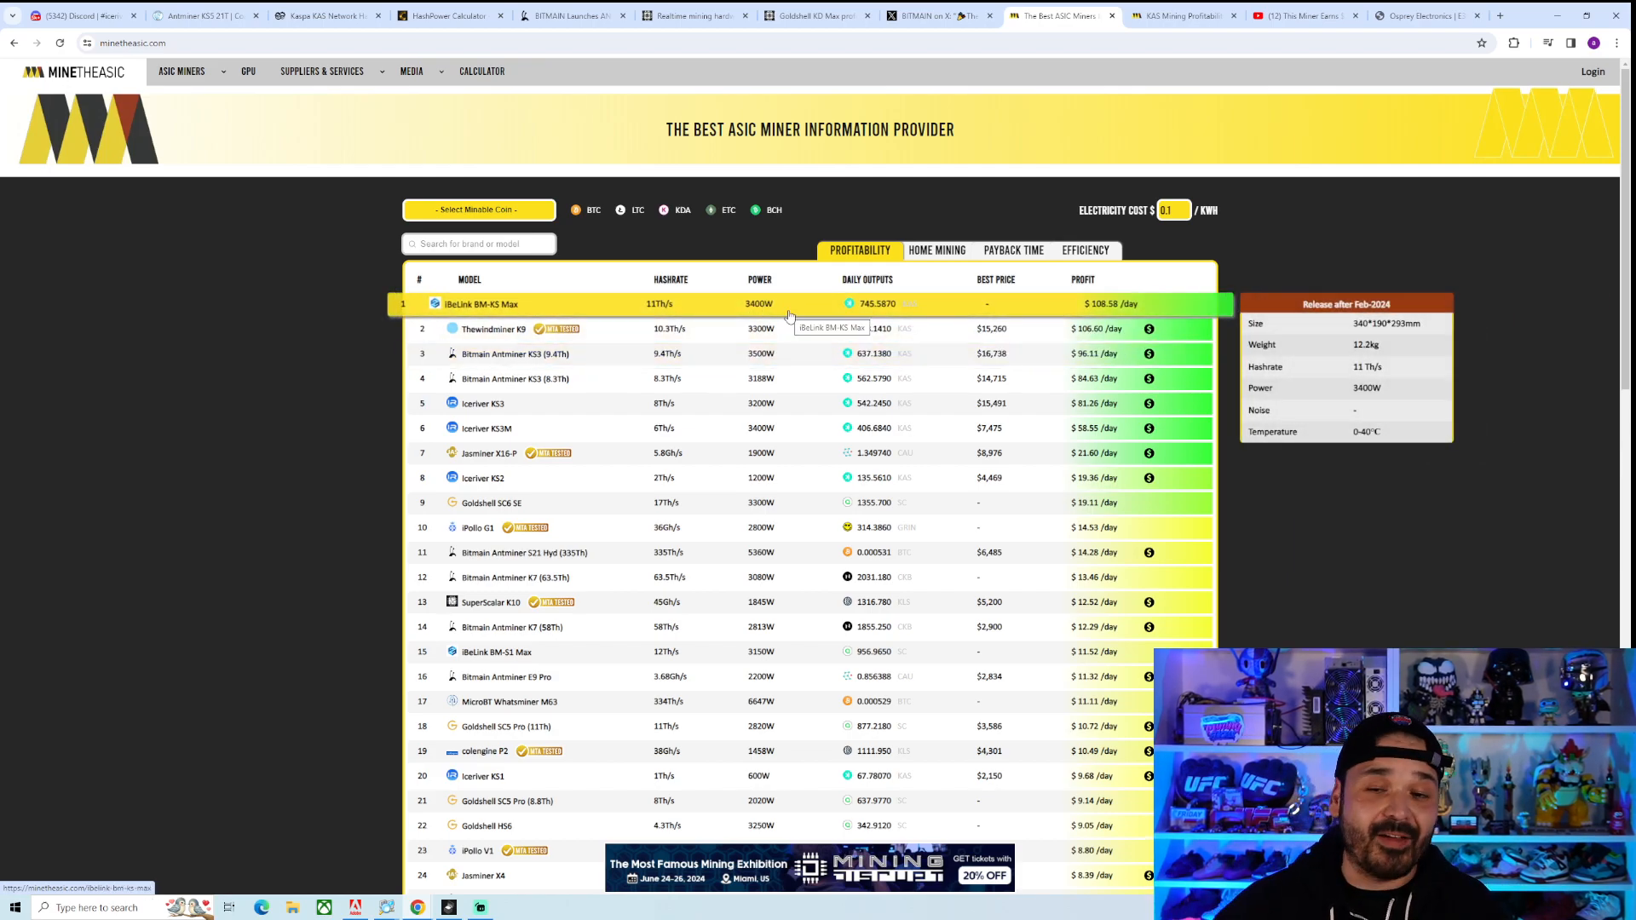